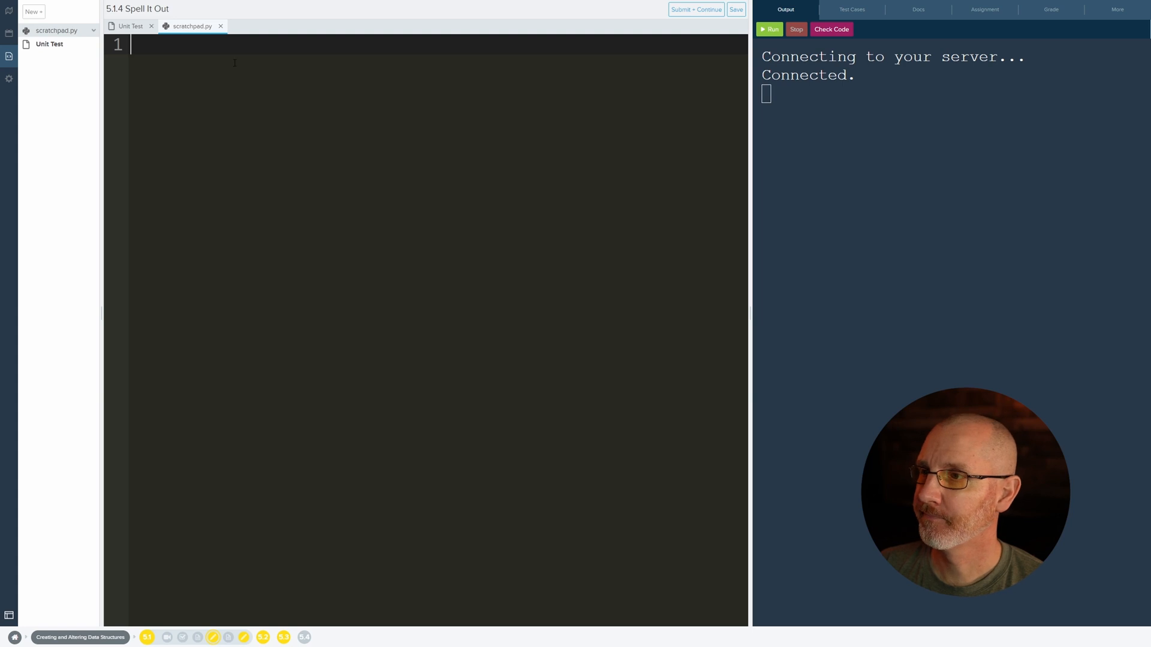
- Read the spell_name assignment and highlight parts of the Jessica and Ariel examples
left_click(985, 9)
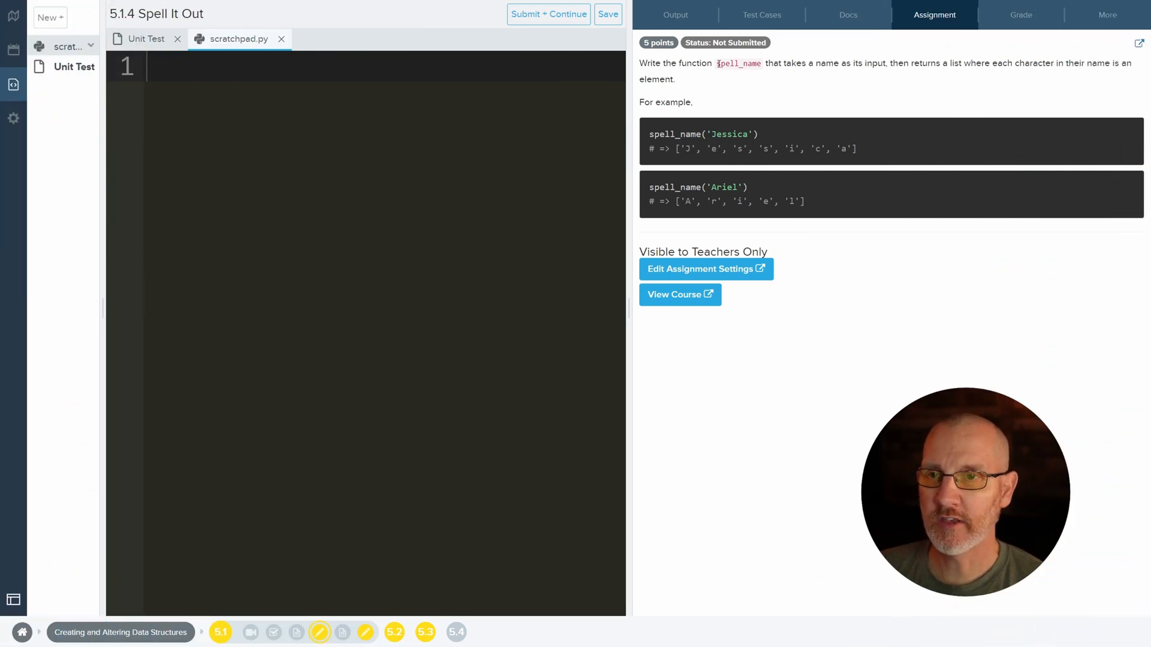
double_click(677, 134)
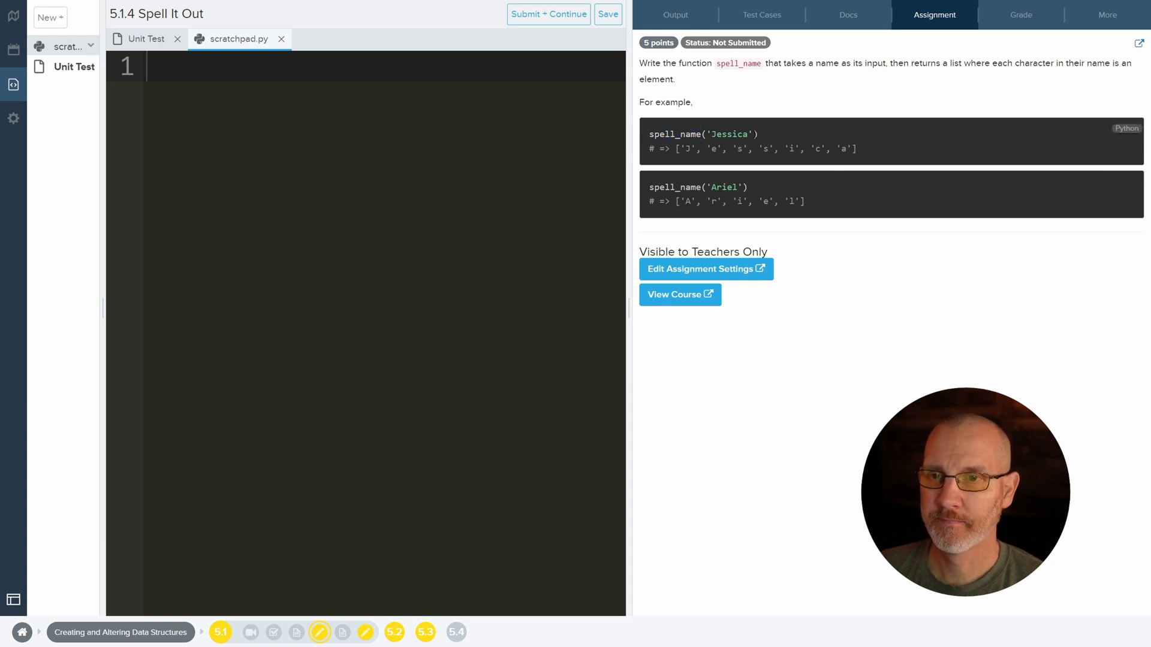
double_click(731, 133)
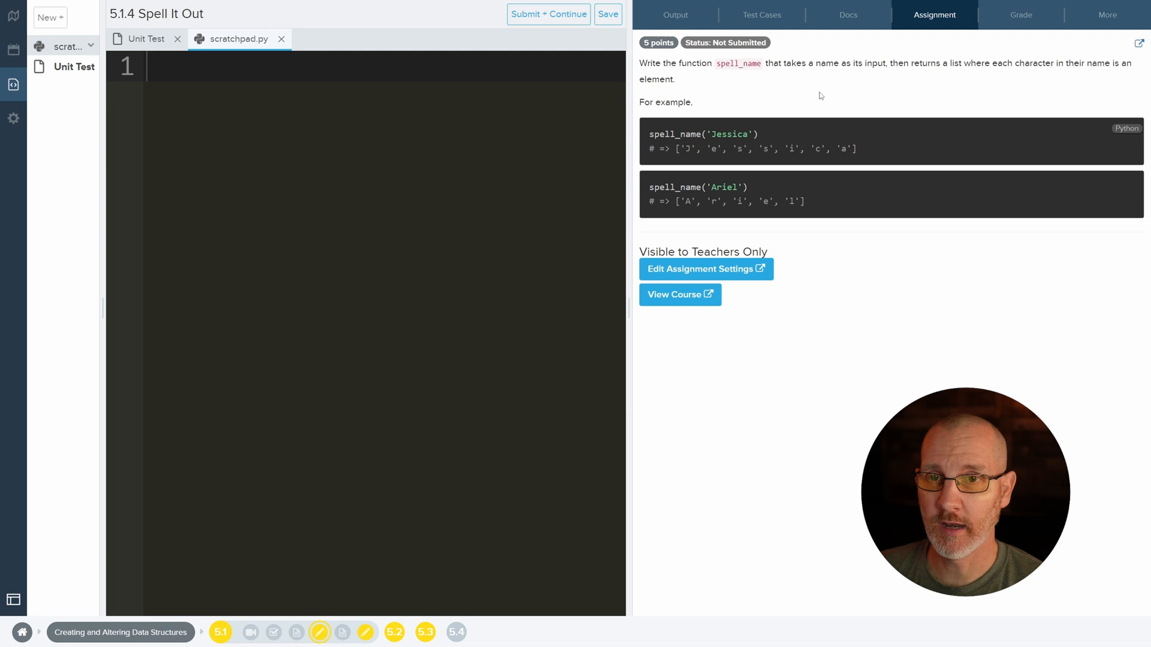
double_click(727, 134)
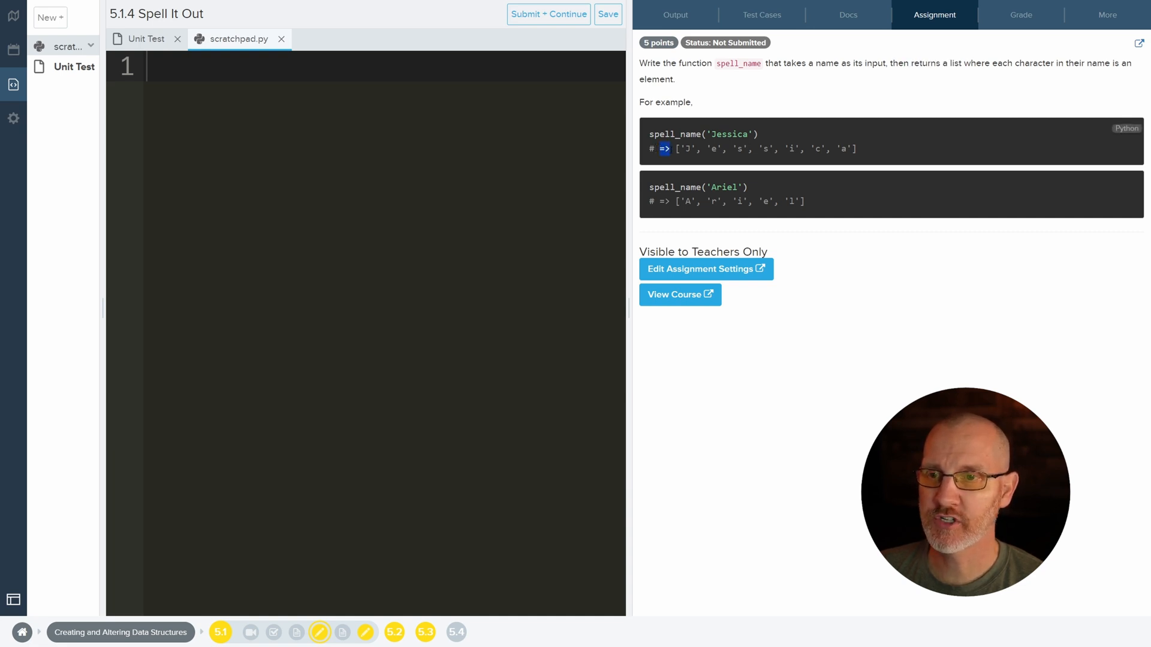
left_click_drag(675, 149, 770, 148)
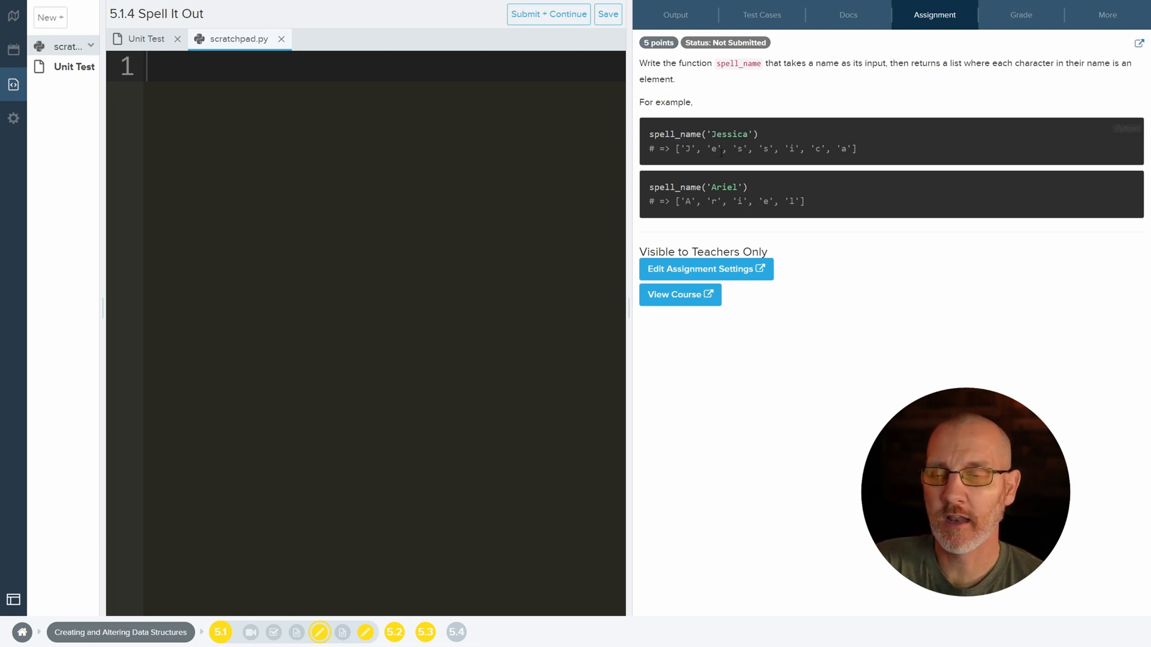
double_click(687, 148)
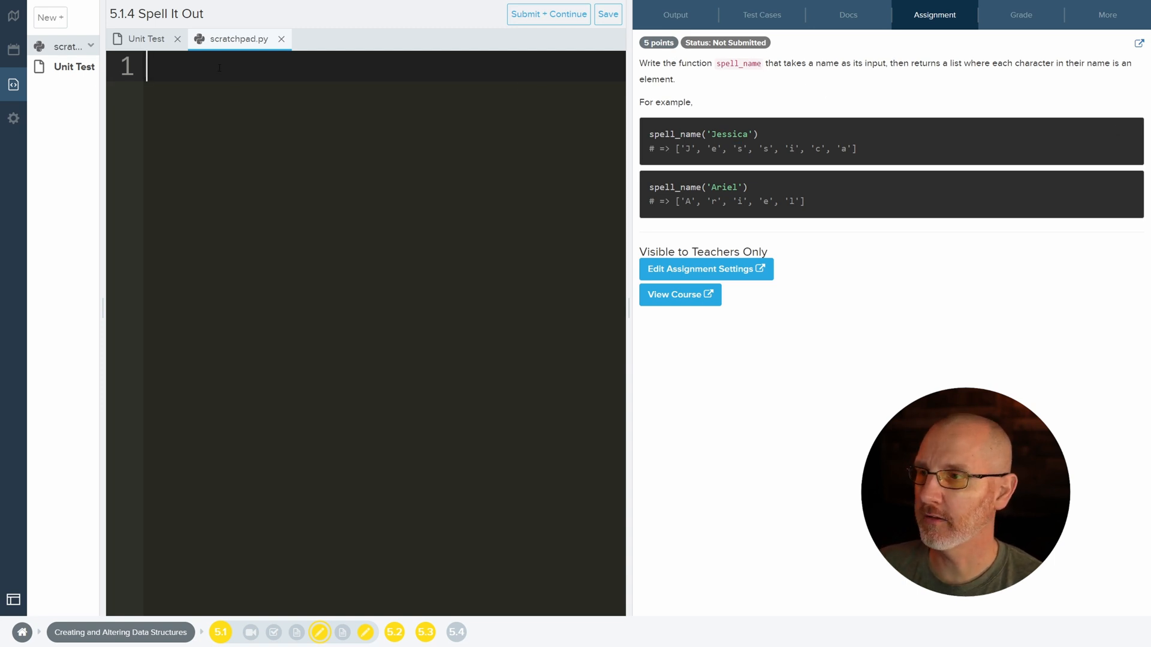
- Write the function header def word_to_list(word): on line 1
type("def")
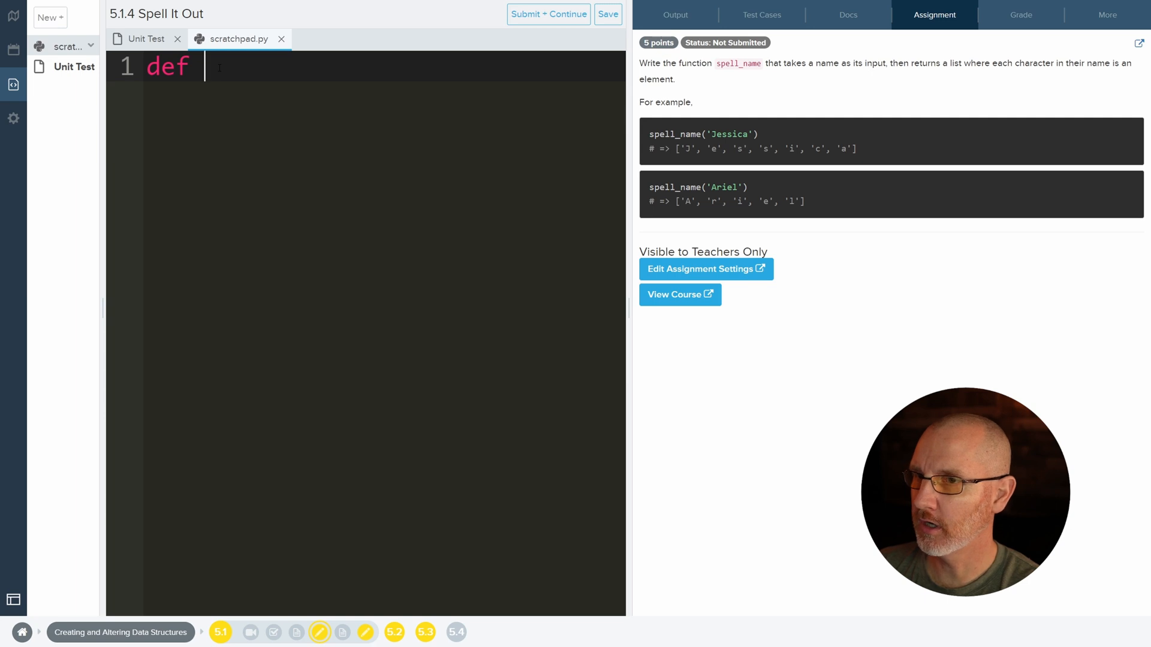
type("wo")
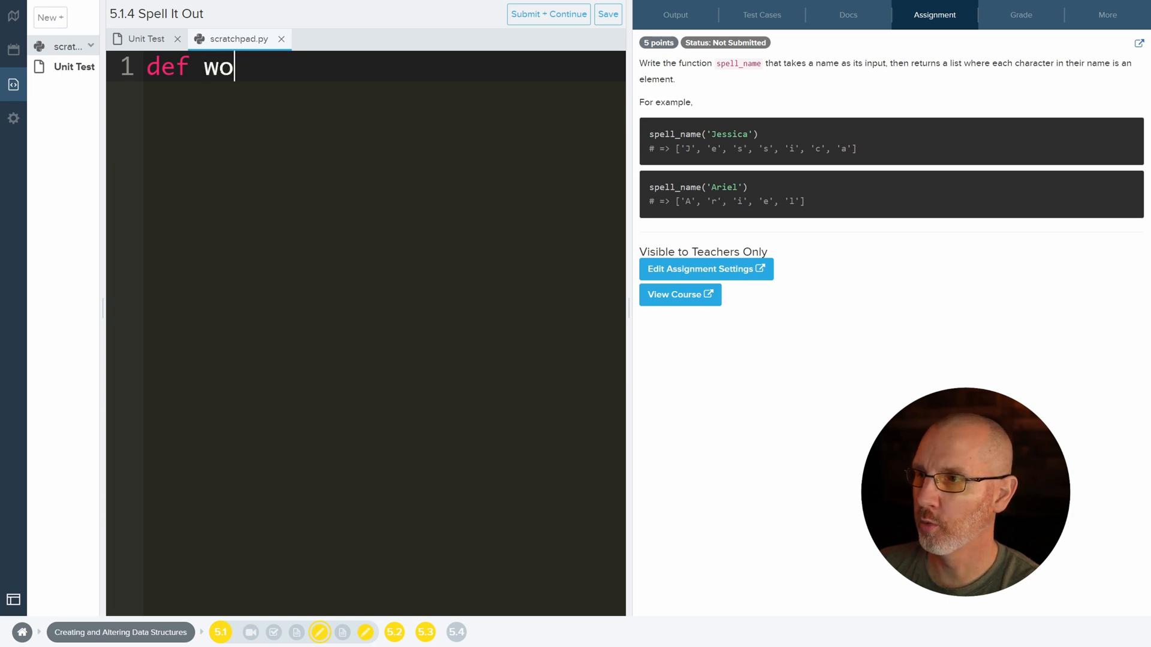
type("rd_to_lis")
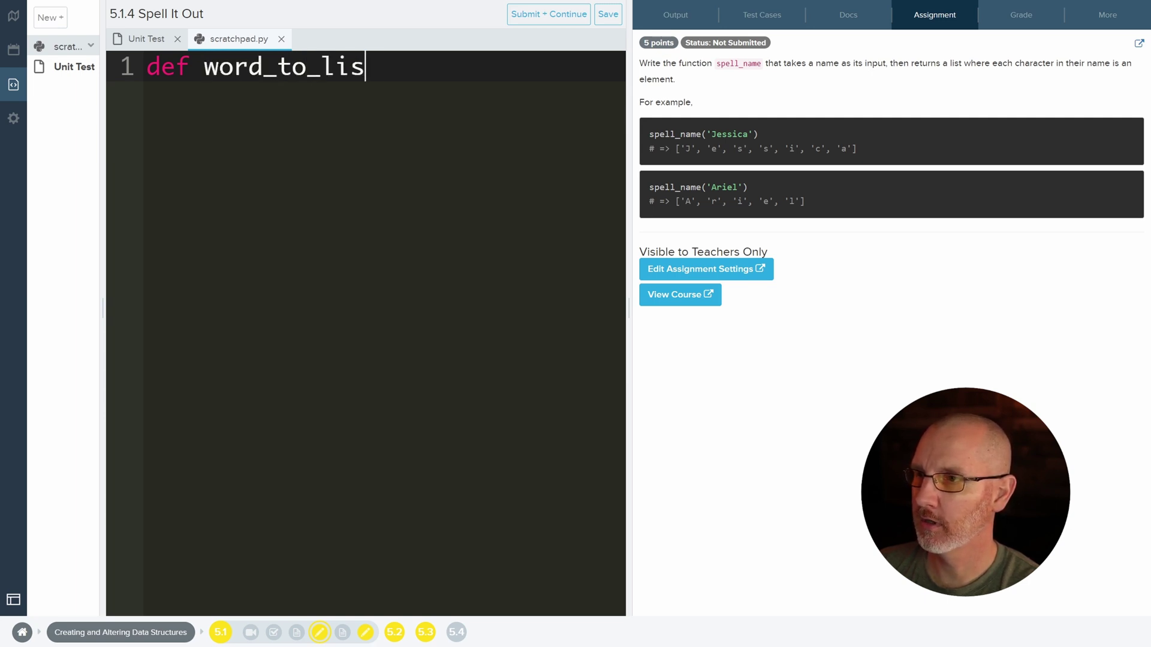
type("t():")
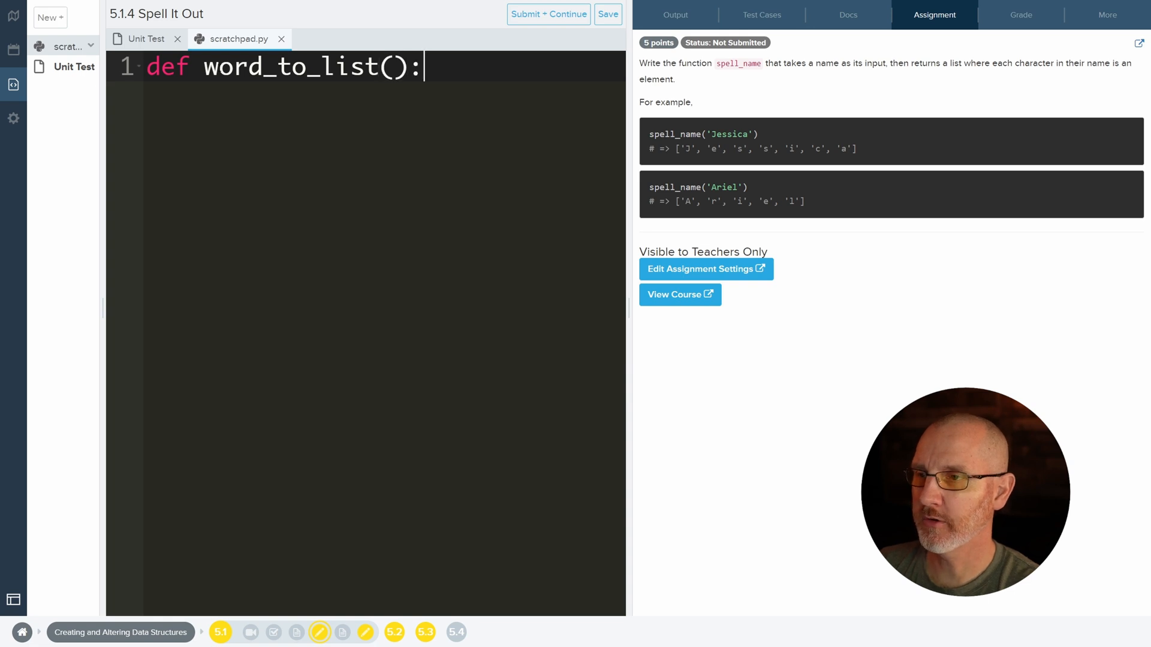
type("wor")
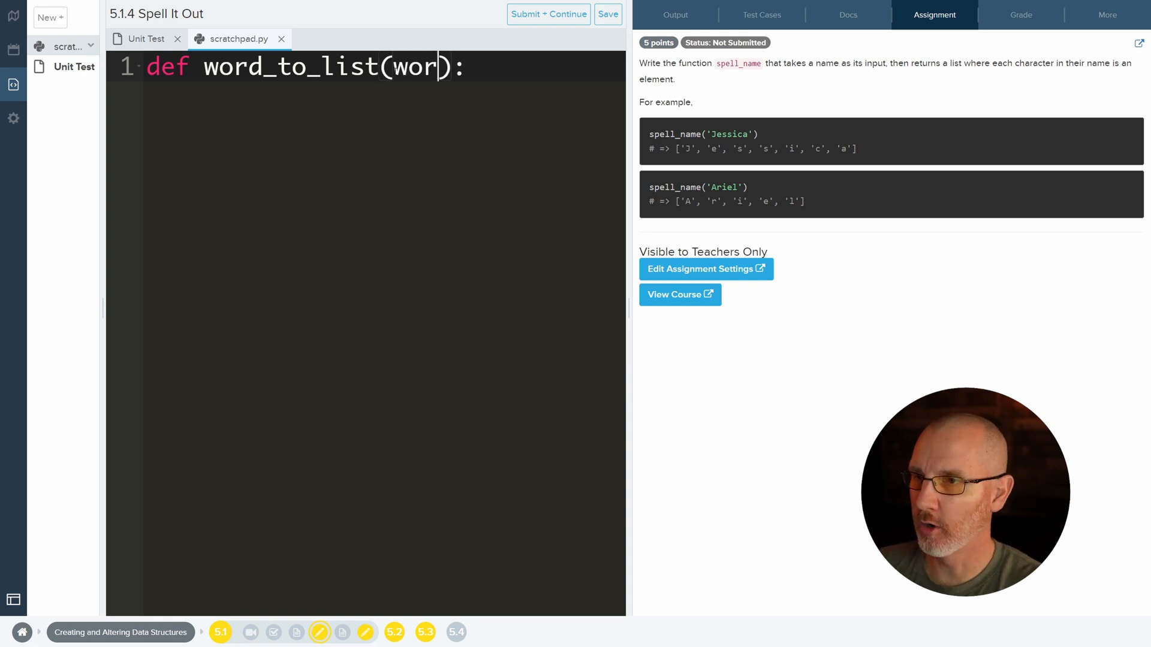
type("d")
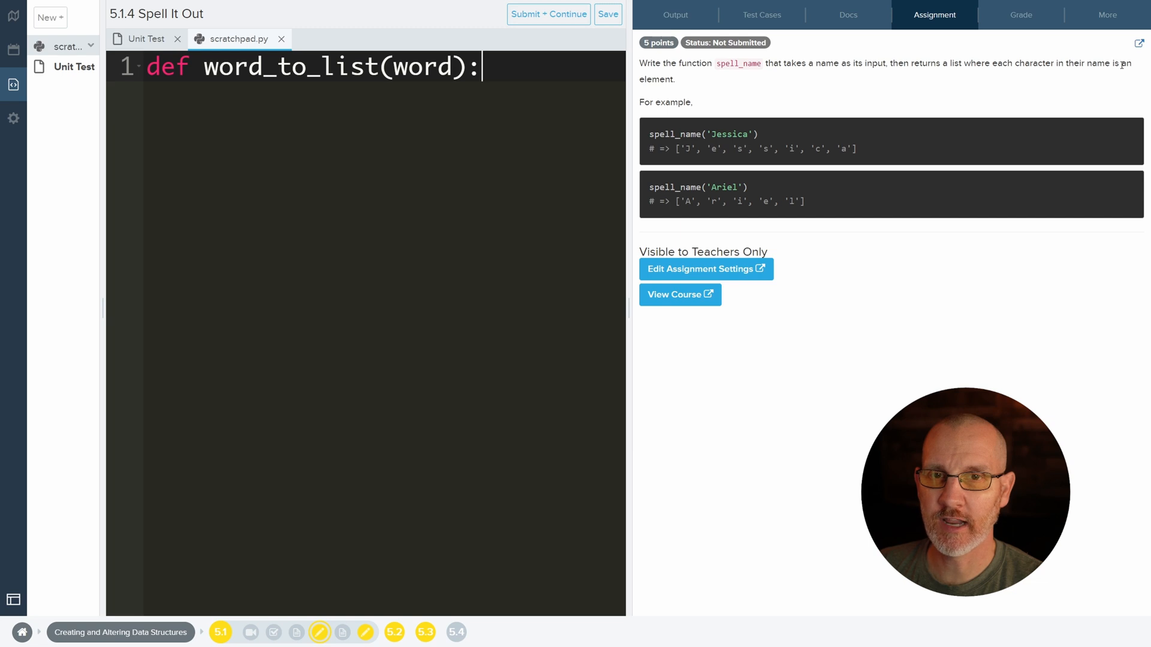
mouse_move(569, 129)
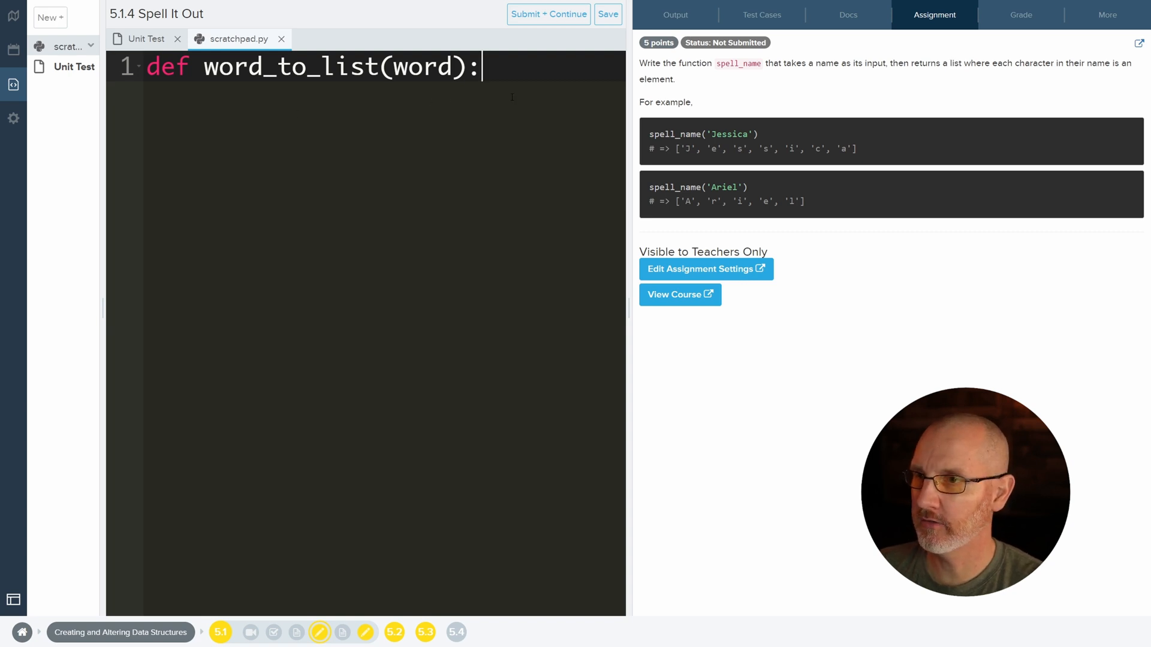
- Add word_list = list(word) as the first indented line of the function body
key("Enter")
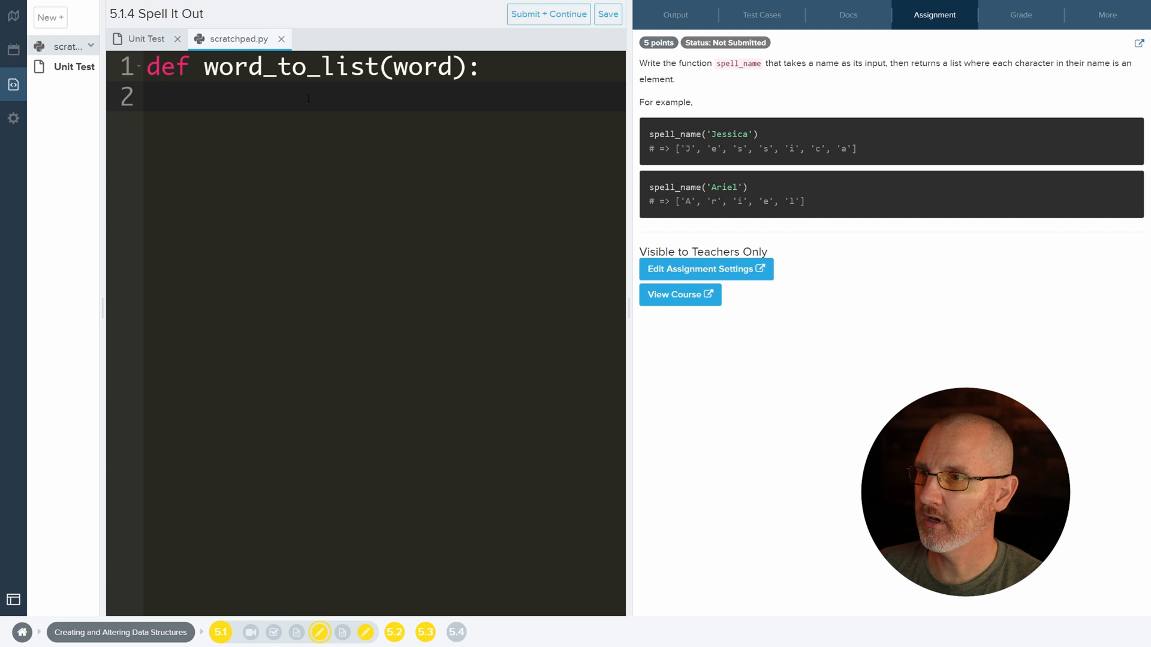
type("list")
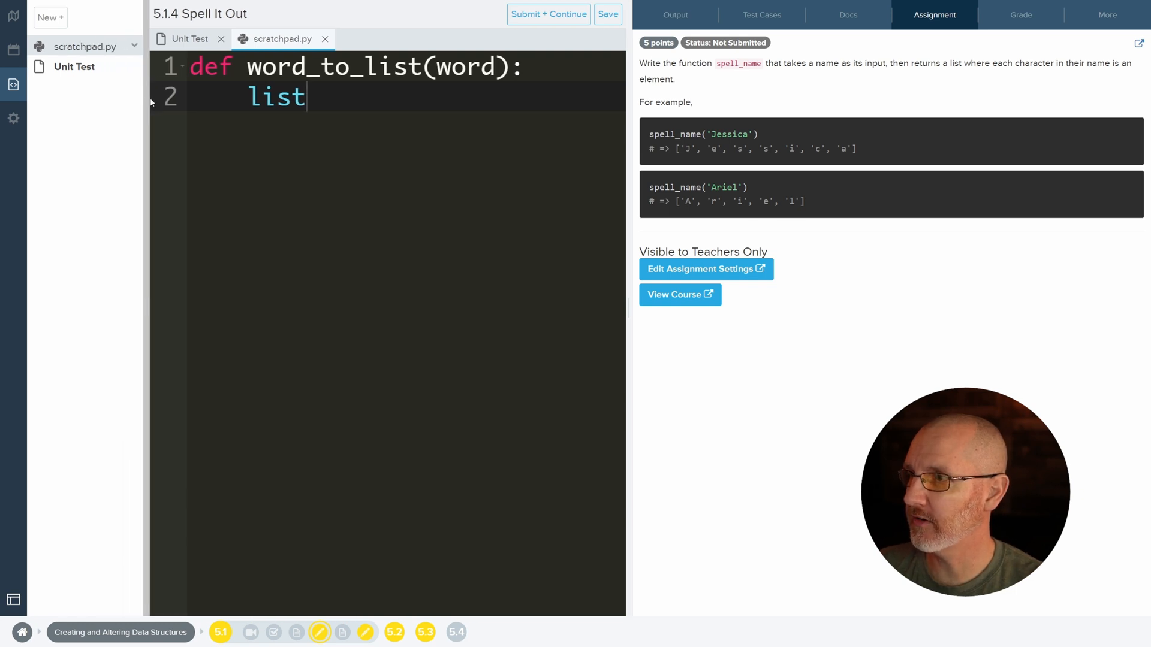
type("()")
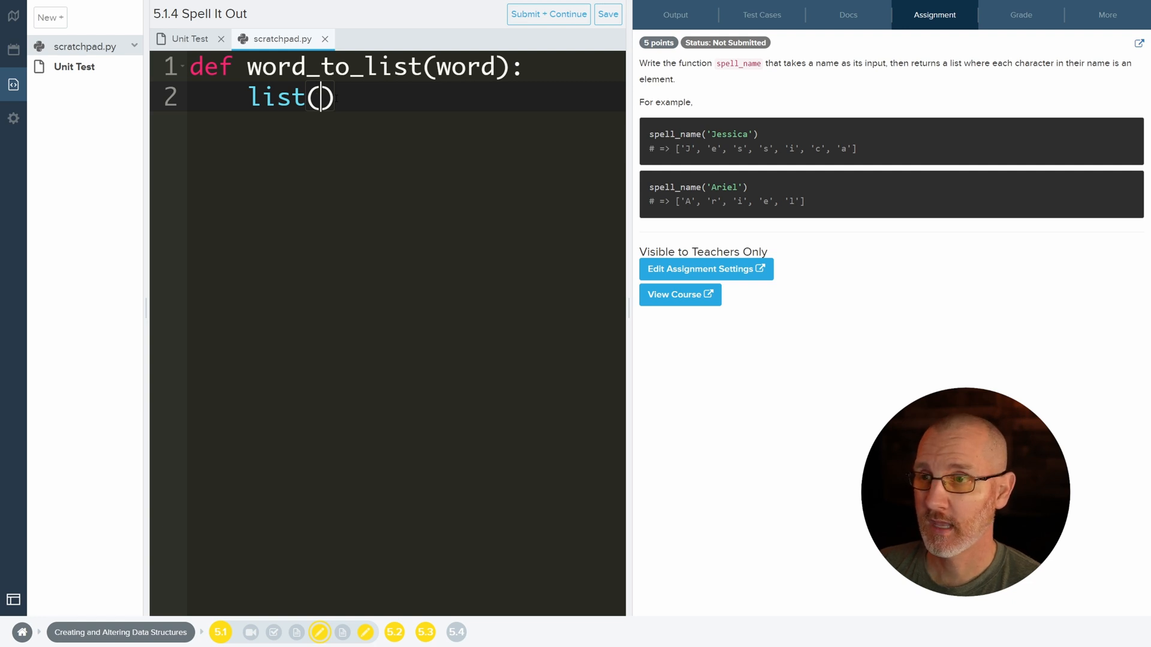
type("word")
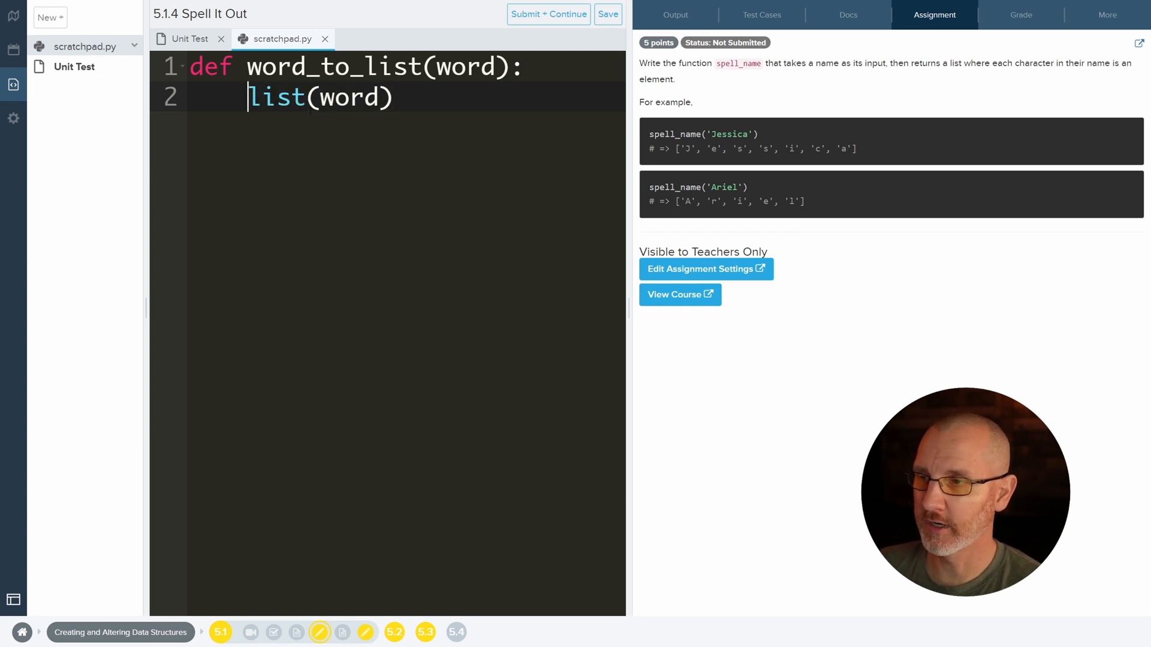
type("word_list")
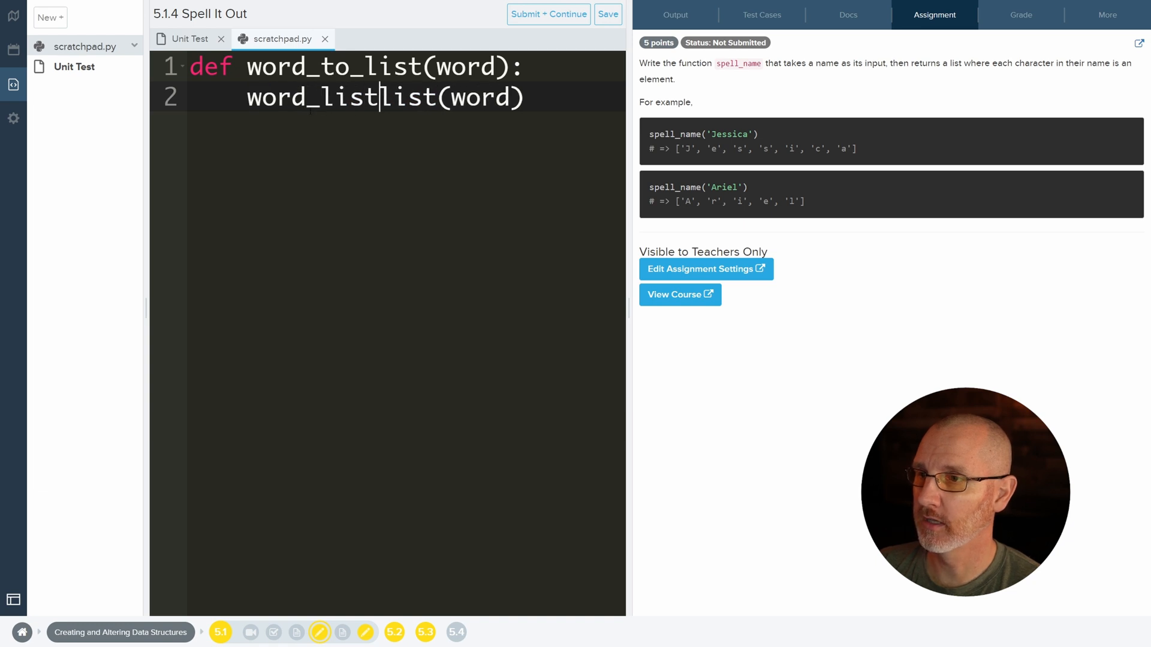
type("=")
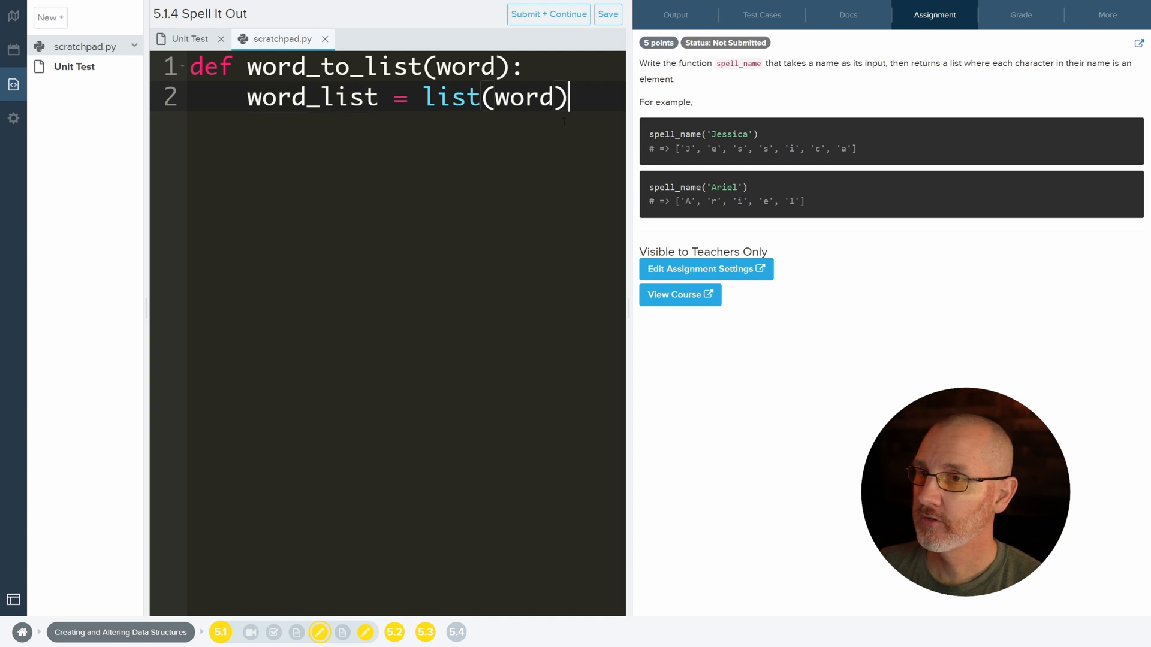
- Add the call word_to_list("barn") on a new line below the function
key("Enter")
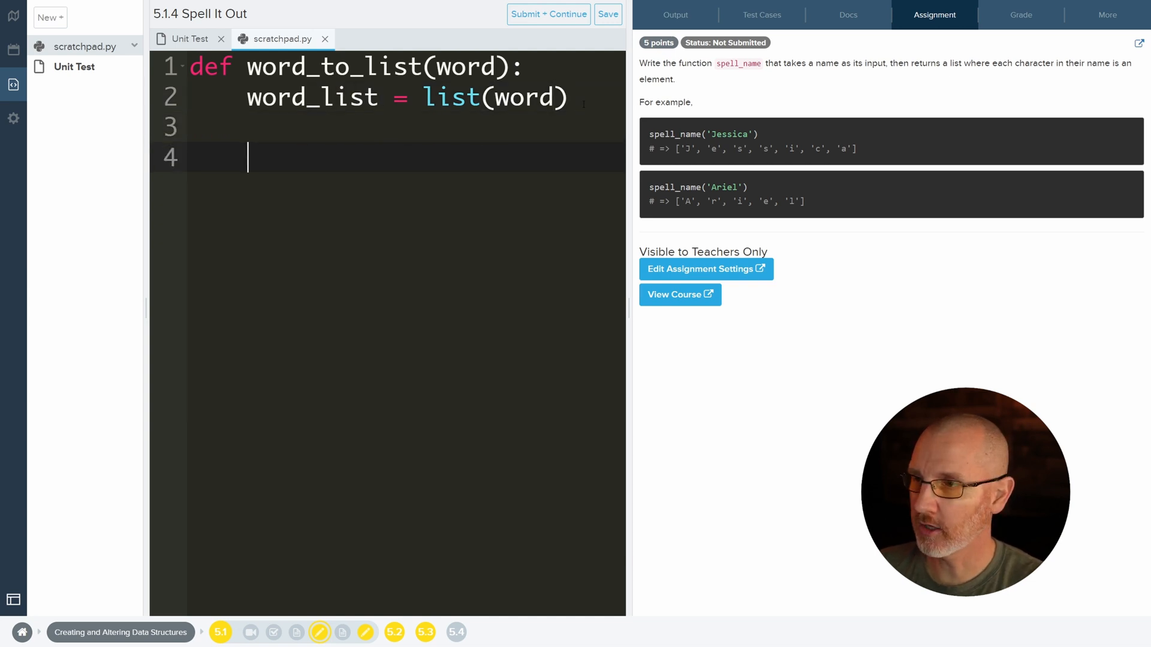
type("word_to")
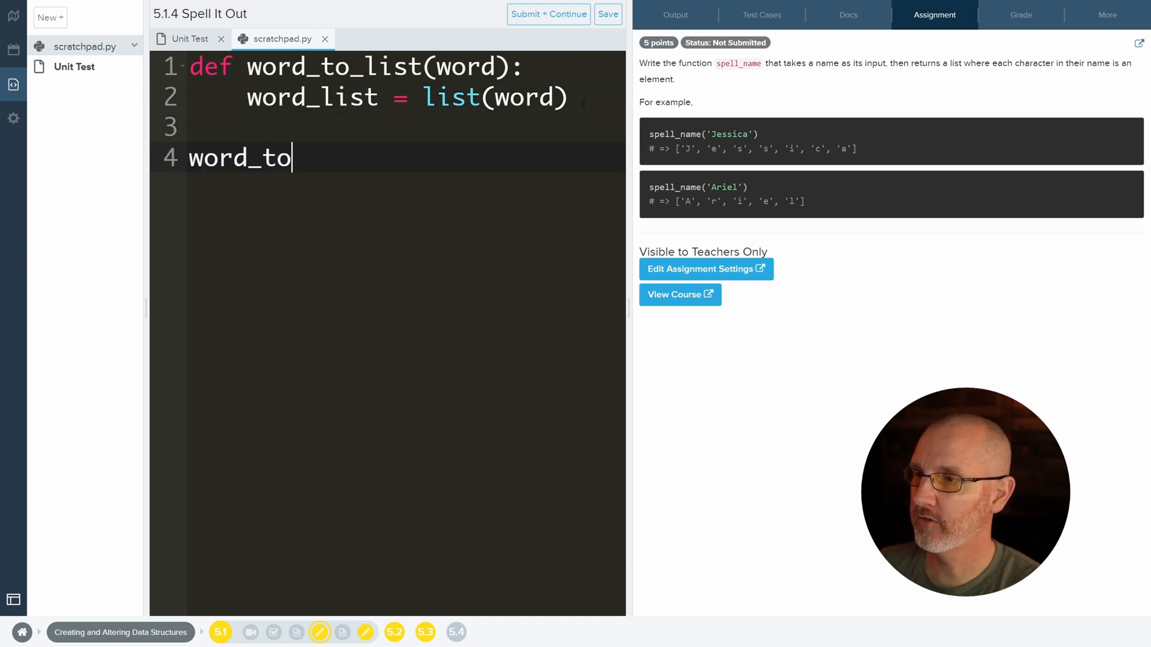
type("_list")
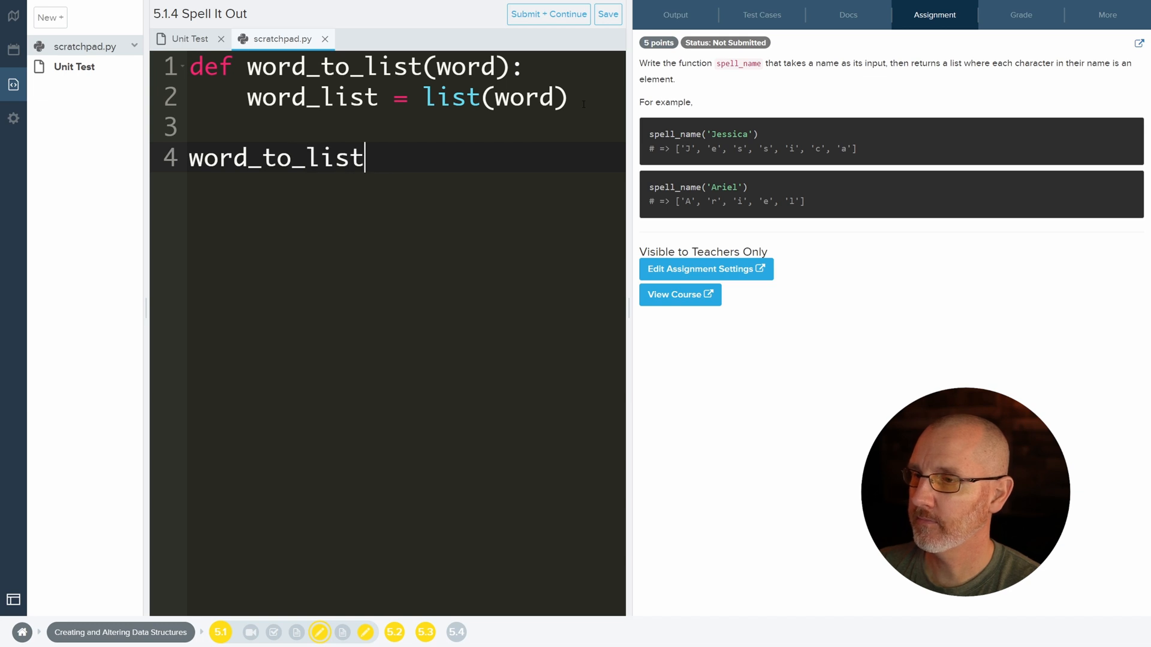
type("(\"barn\")")
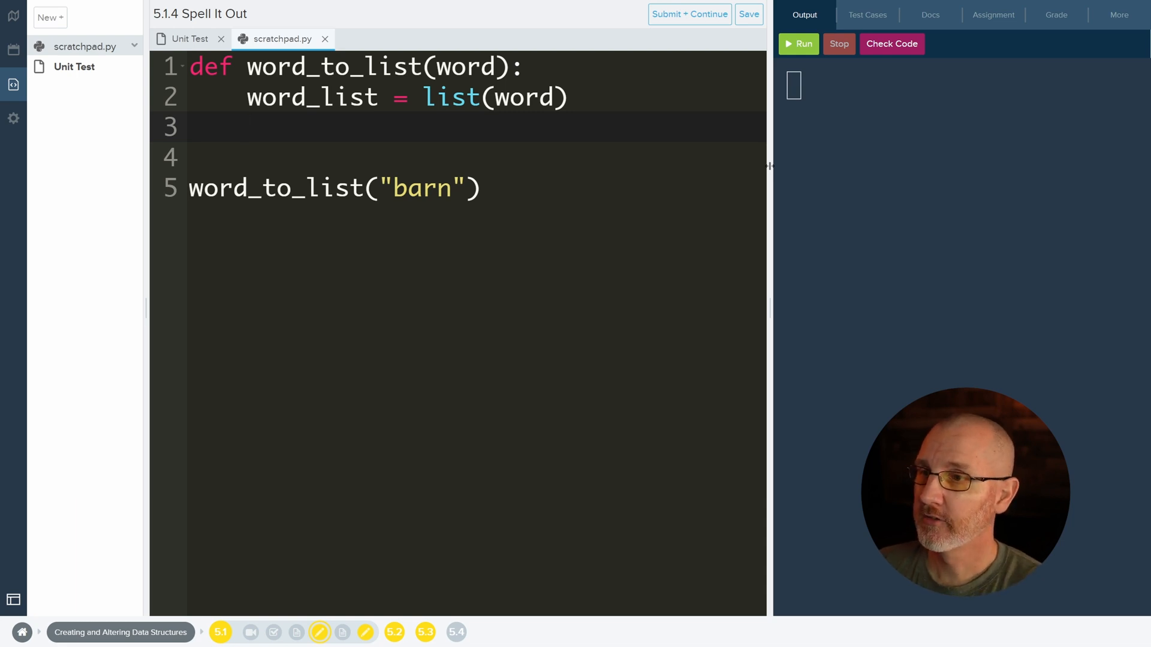
- Add a temporary print(word) inside the function and run the program
left_click(247, 127)
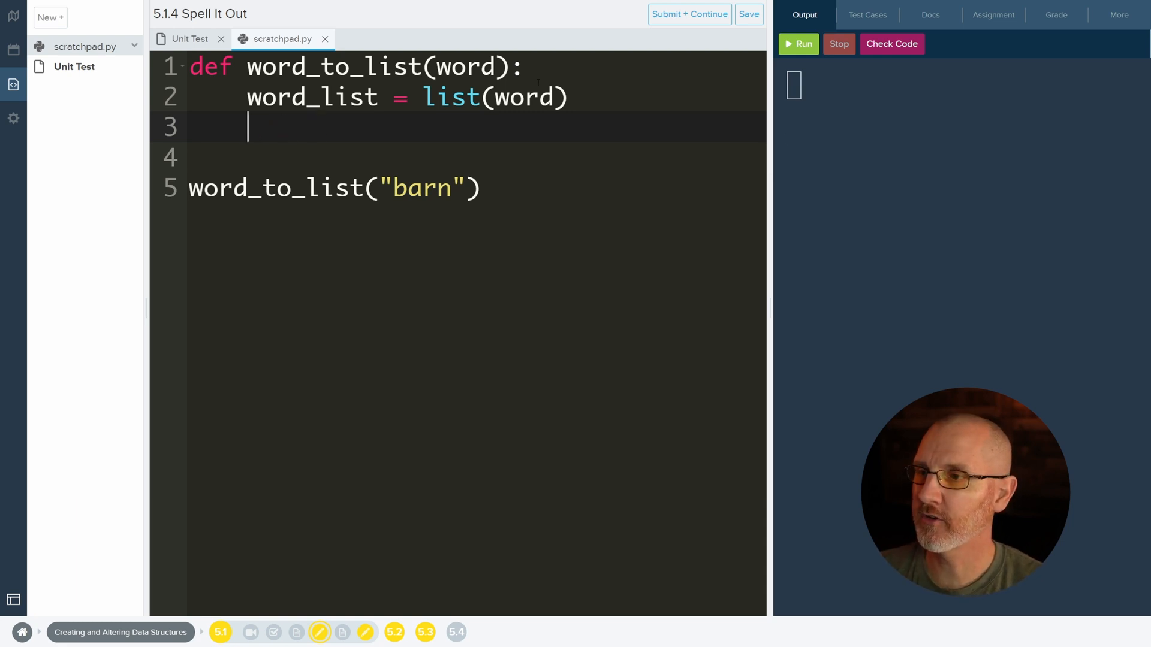
type("print()")
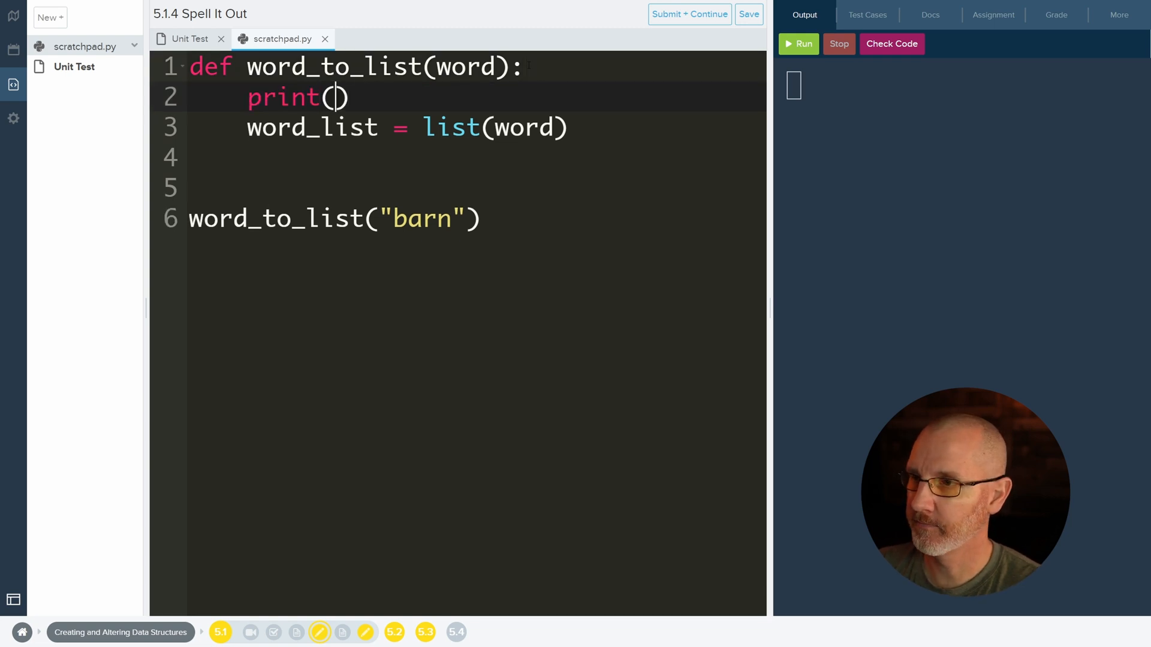
type("word")
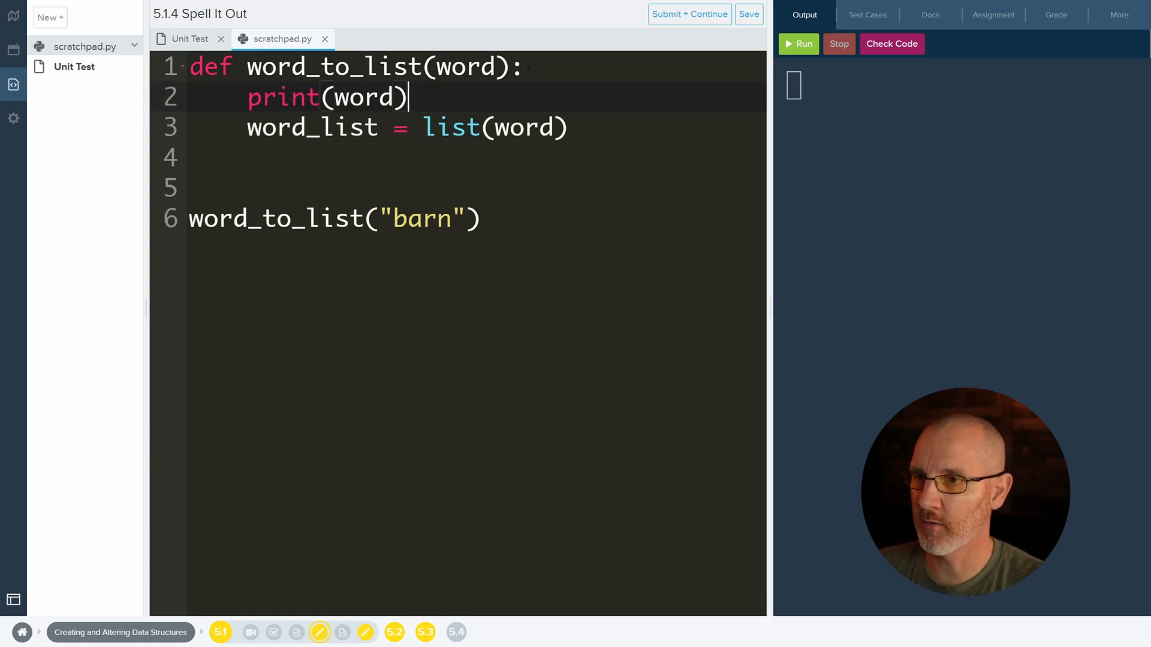
left_click(799, 44)
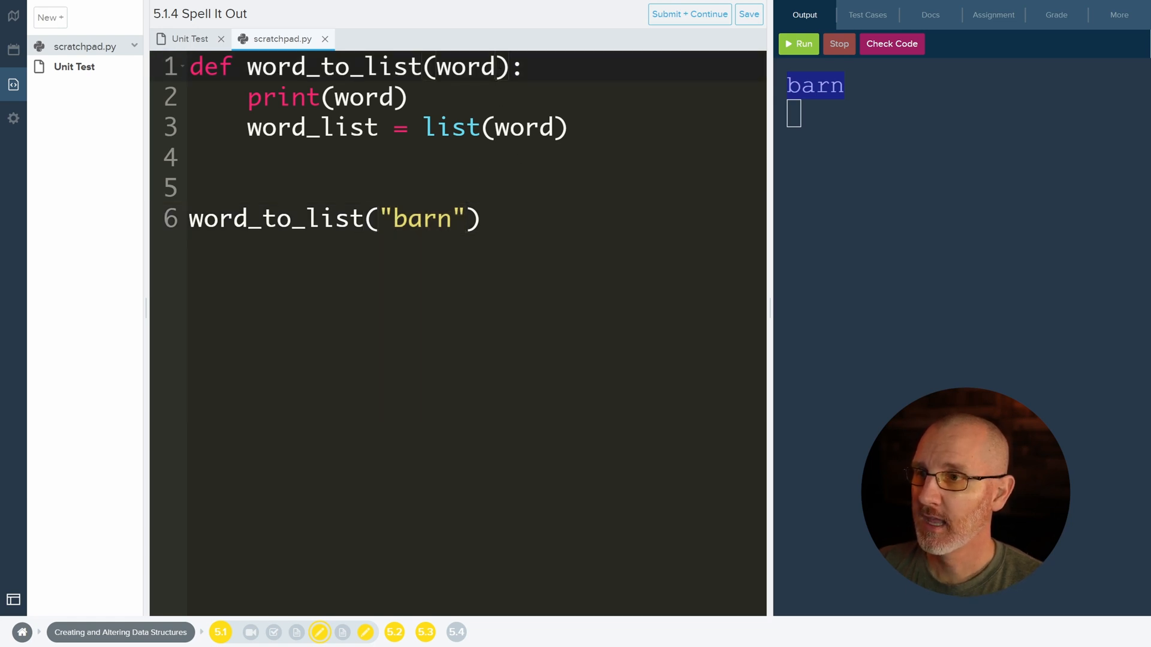
- Give the word parameter a default of "barn" and select the print(word) line
type("=")
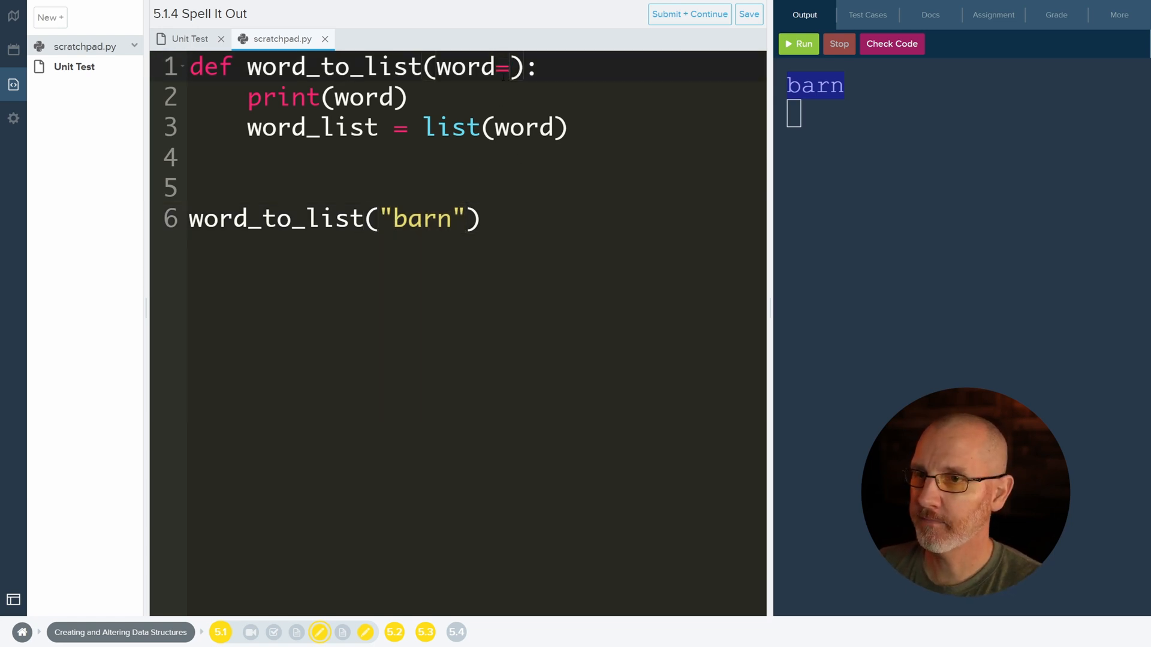
type("\"barn\"")
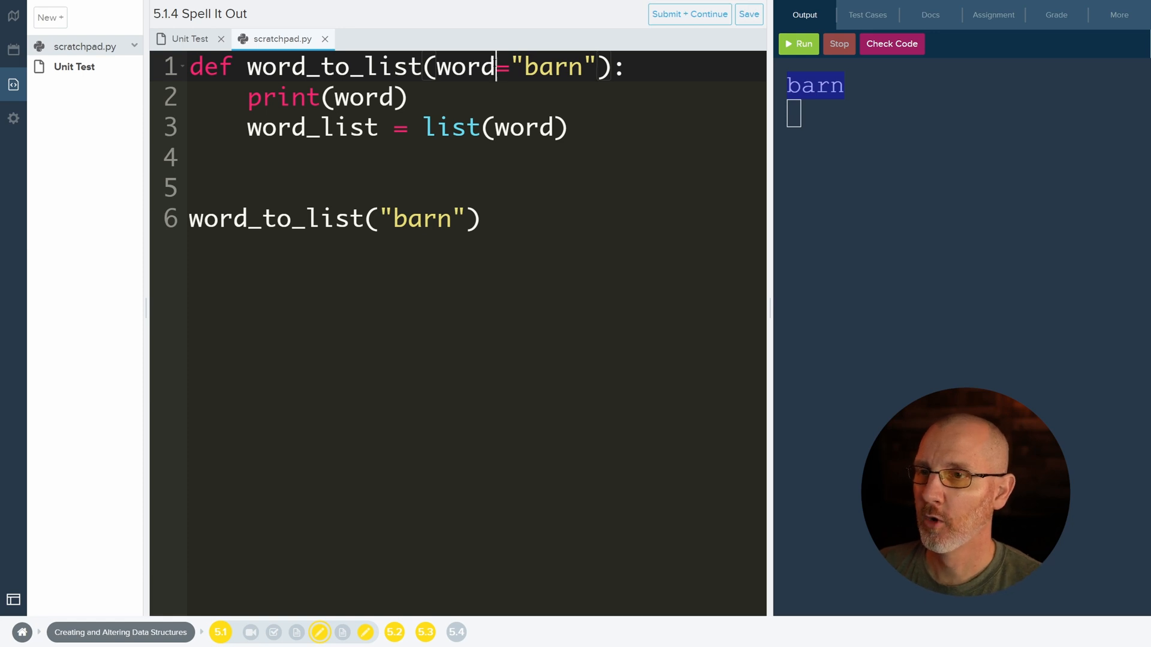
double_click(554, 67)
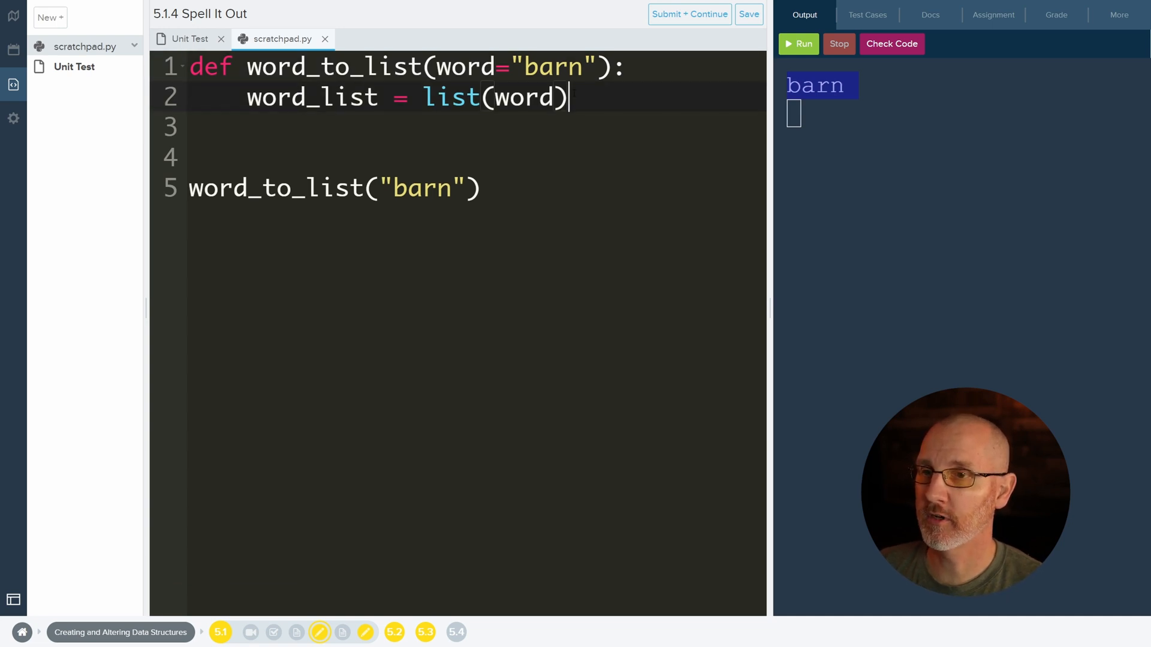
- Replace the temporary print with print(word_list), showing ['b', 'a', 'r', 'n'] in the output
key("Enter")
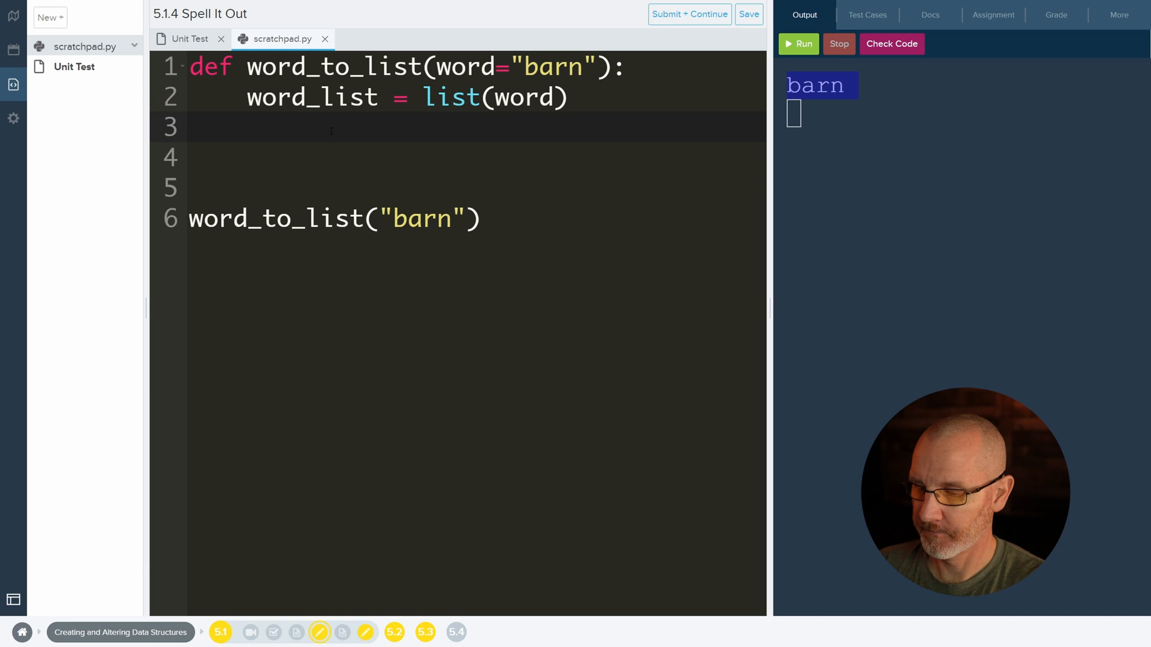
type("print(word_l)")
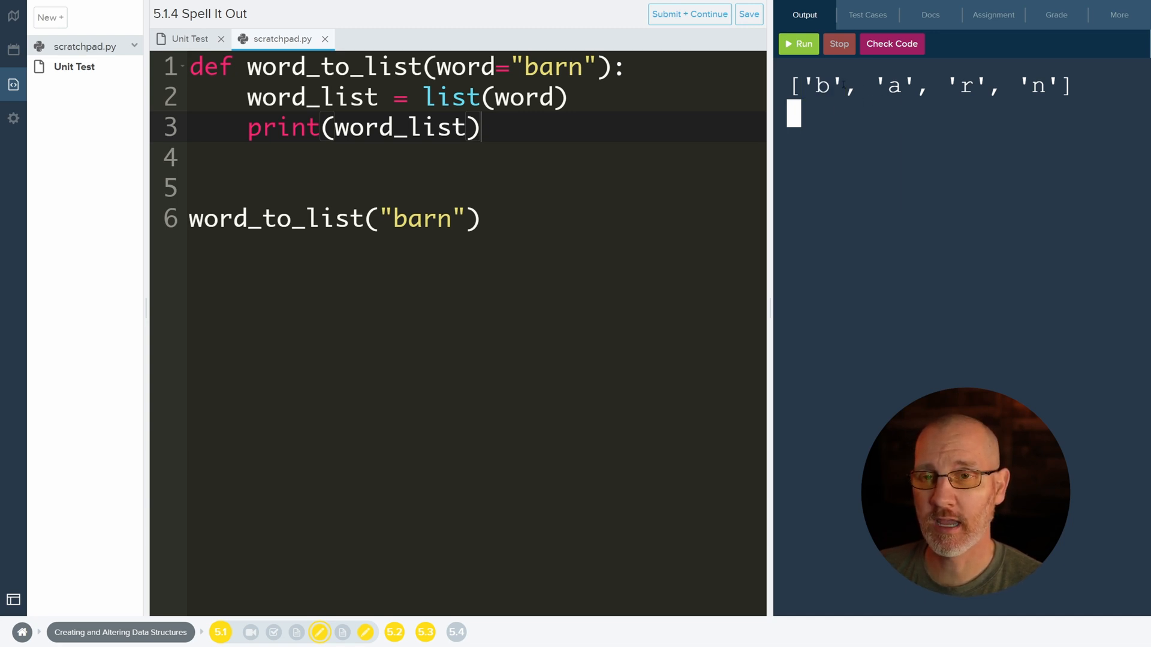
double_click(823, 85)
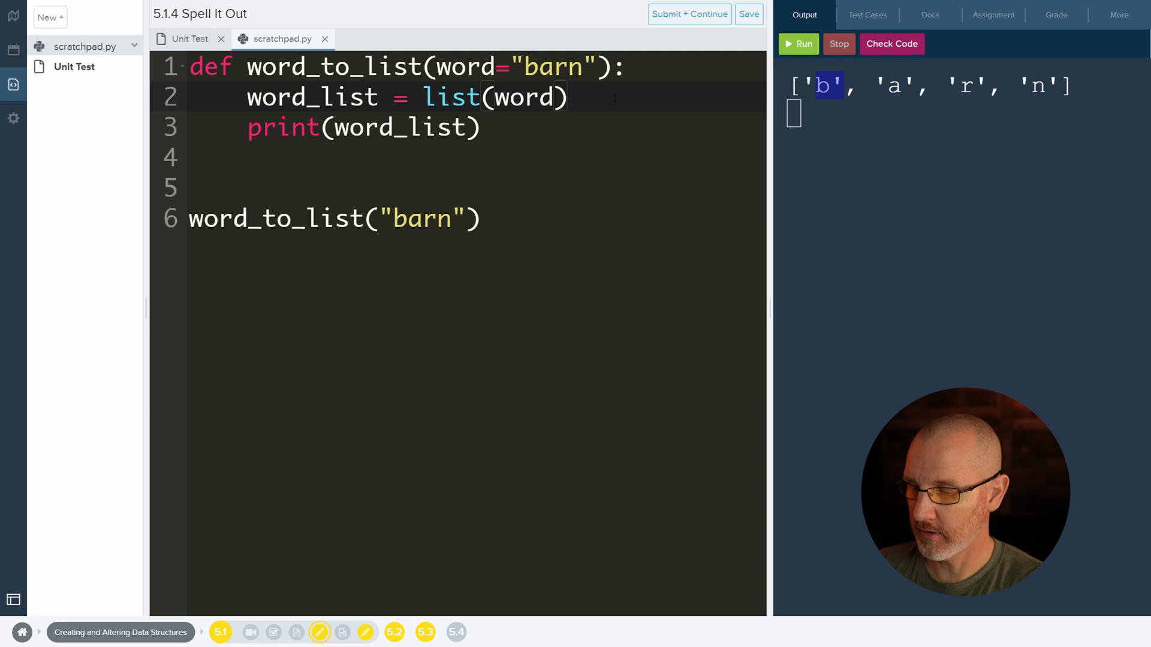
type("\"barn\"")
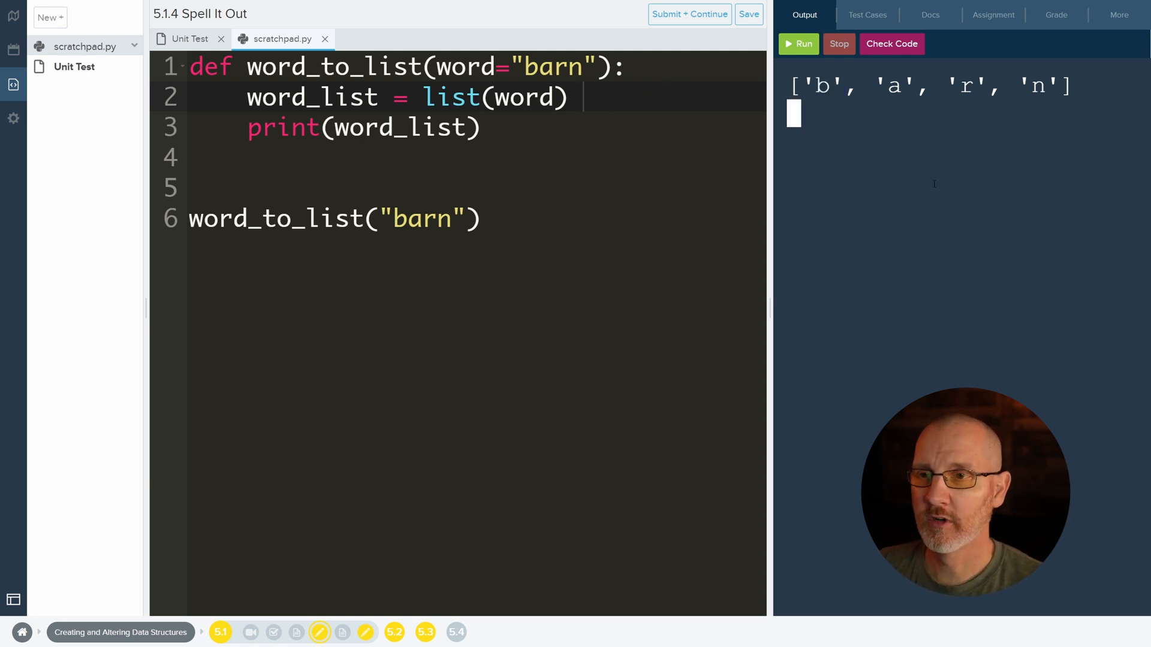
double_click(824, 85)
type("print(")
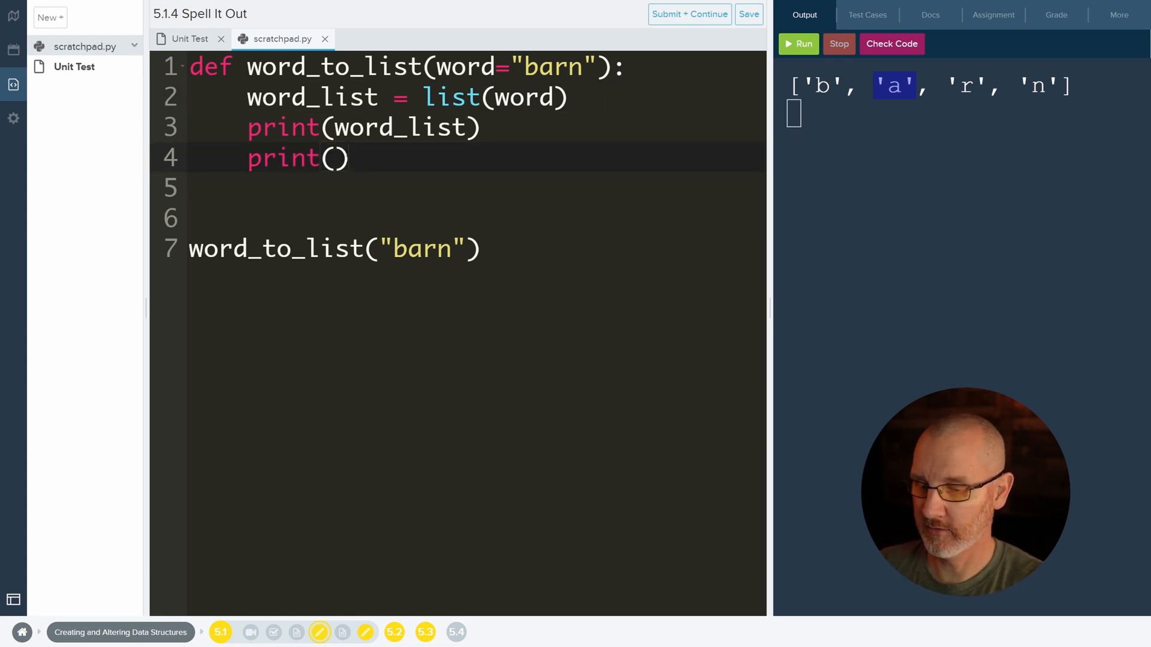
- Print word_list[4] to trigger an IndexError, then change the index to 3 and rerun
type("word_list")
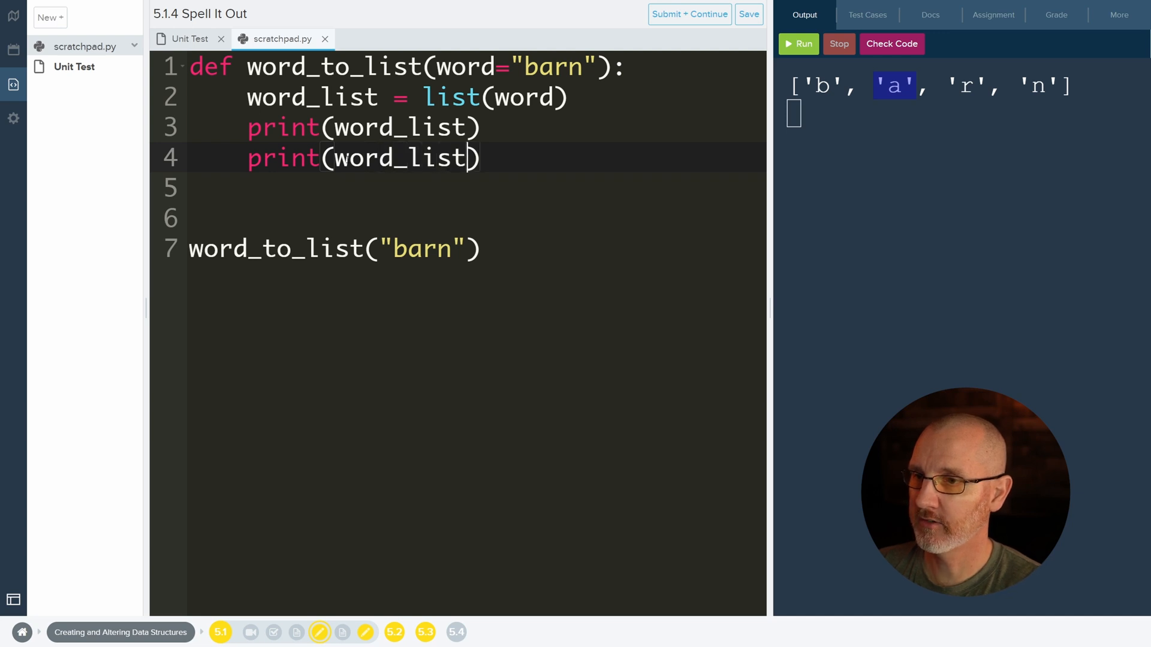
type("[]")
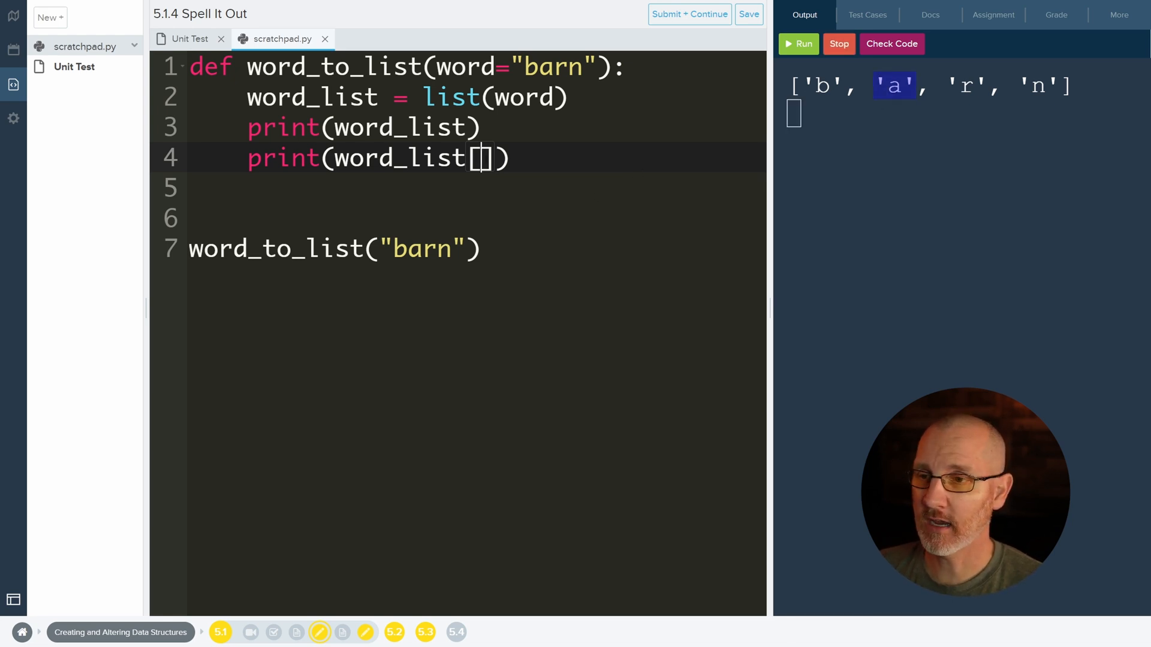
type("1")
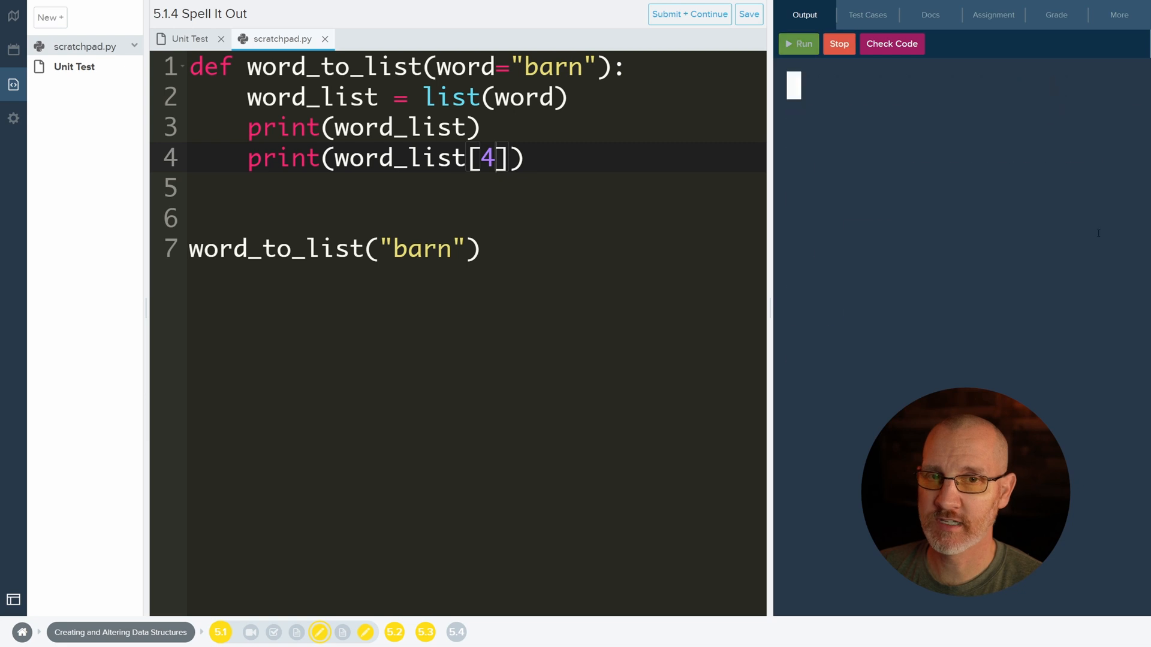
left_click(798, 43)
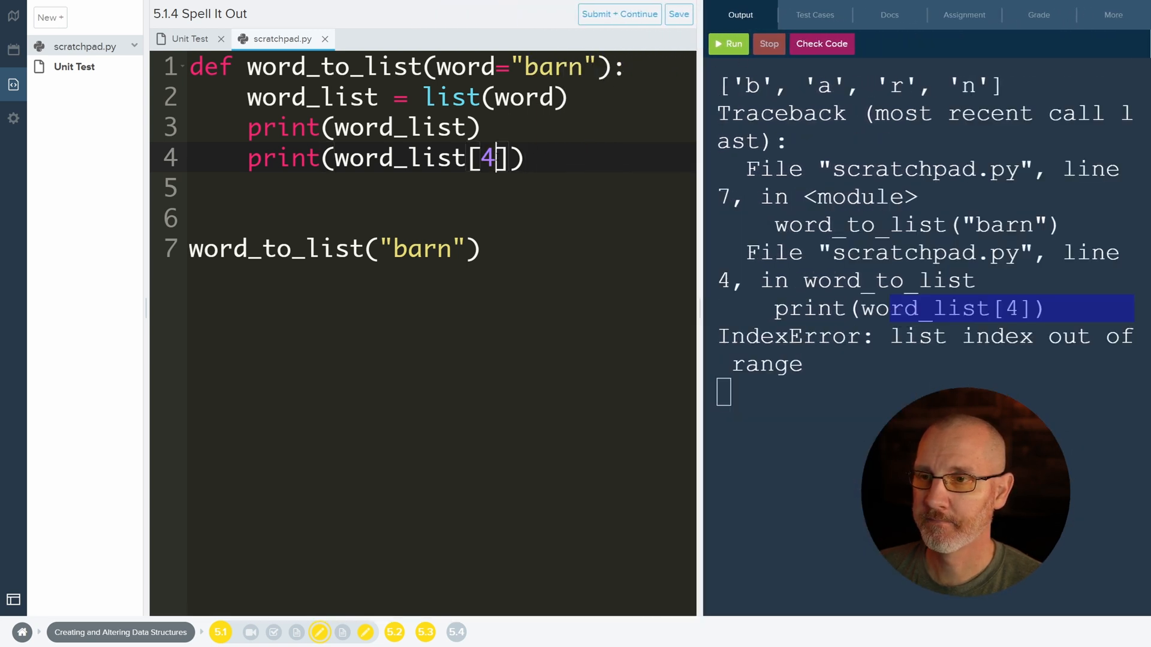
type("3")
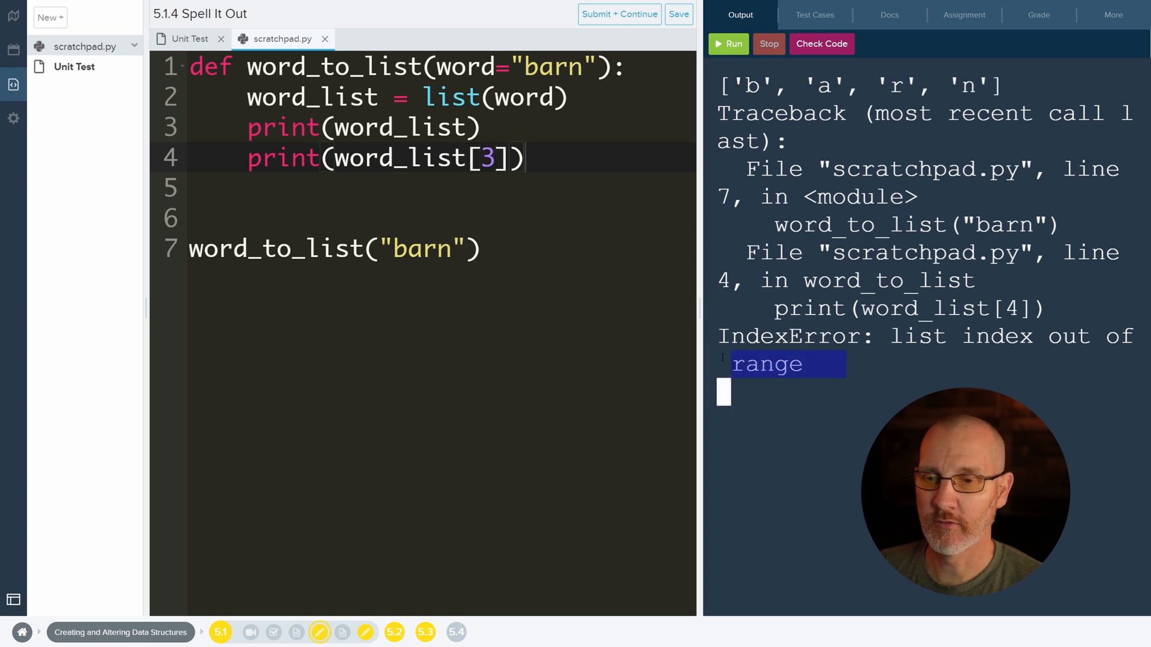
left_click(729, 43)
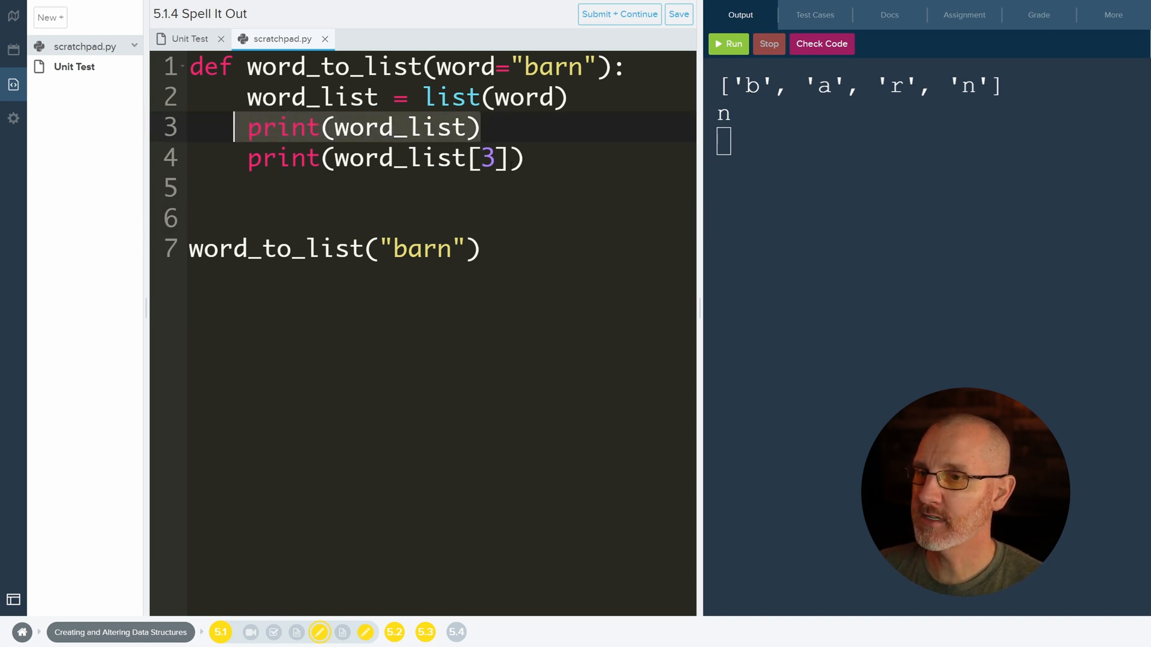
- Make the function return word_list instead of printing it, then rerun
key("Delete")
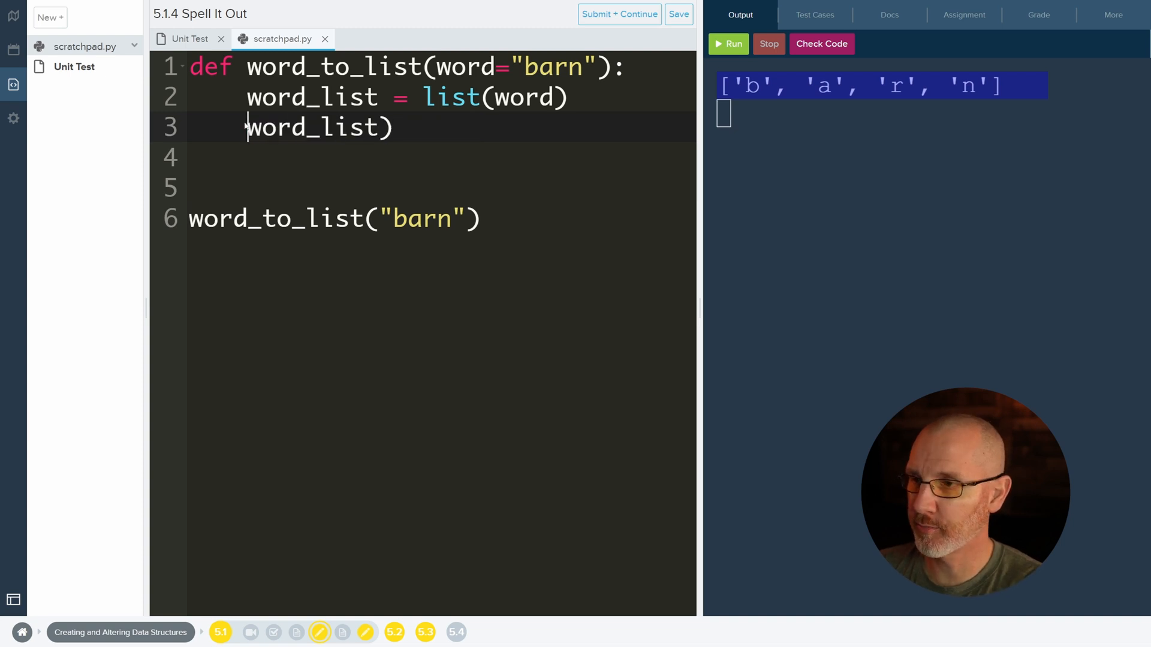
type("return")
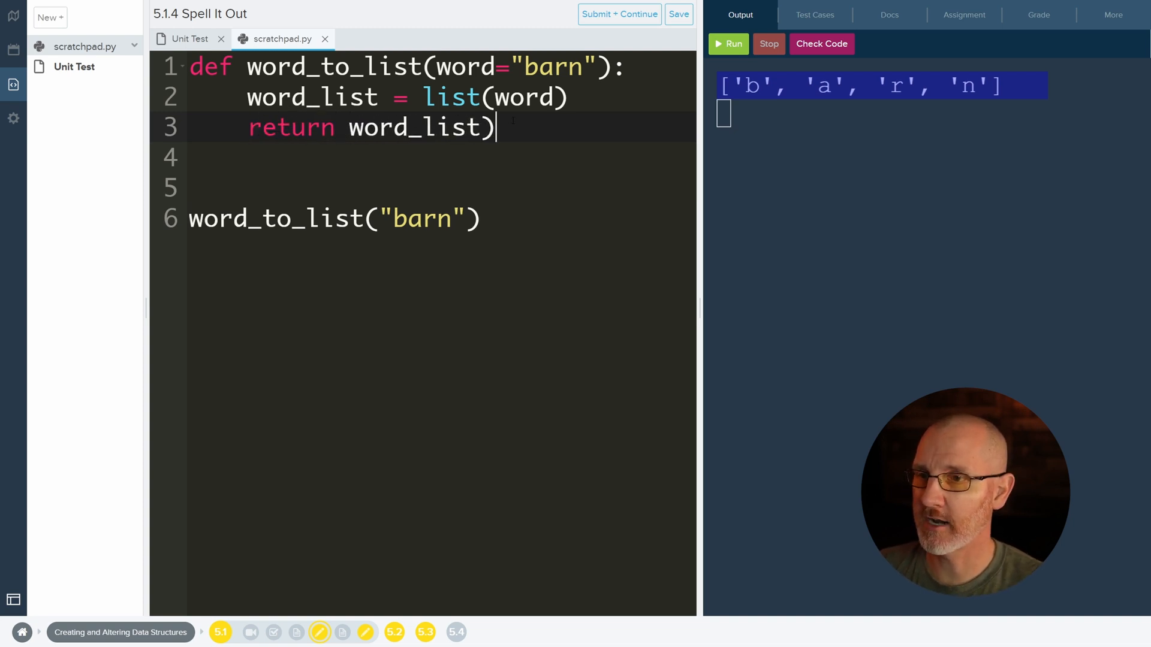
key("Backspace")
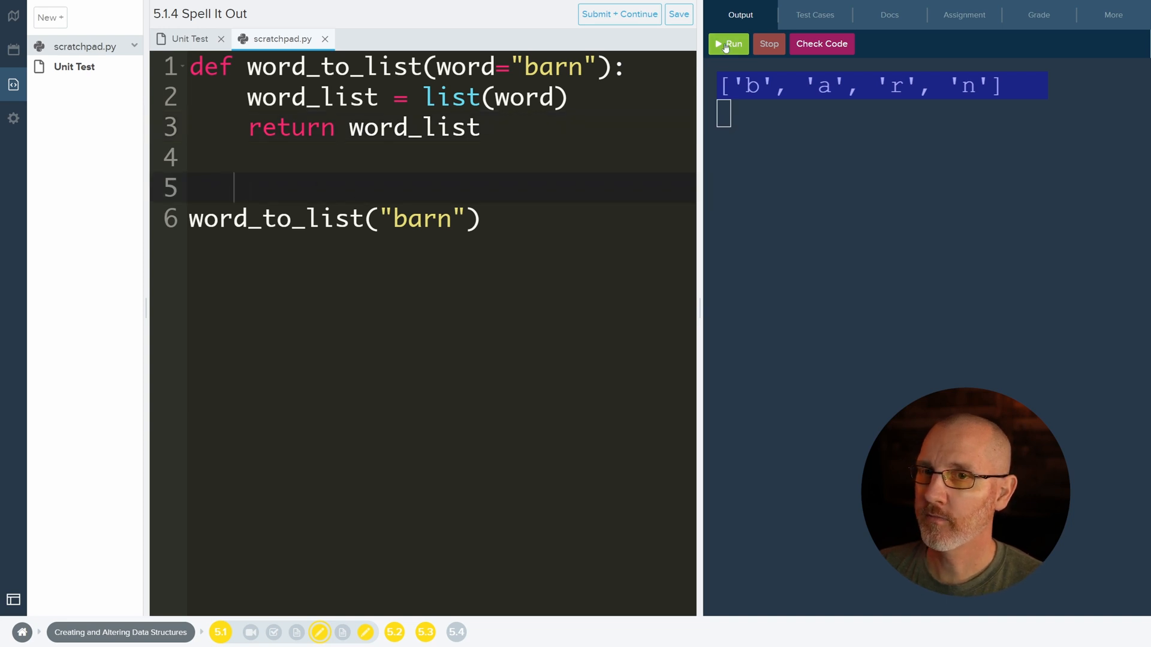
left_click(727, 44)
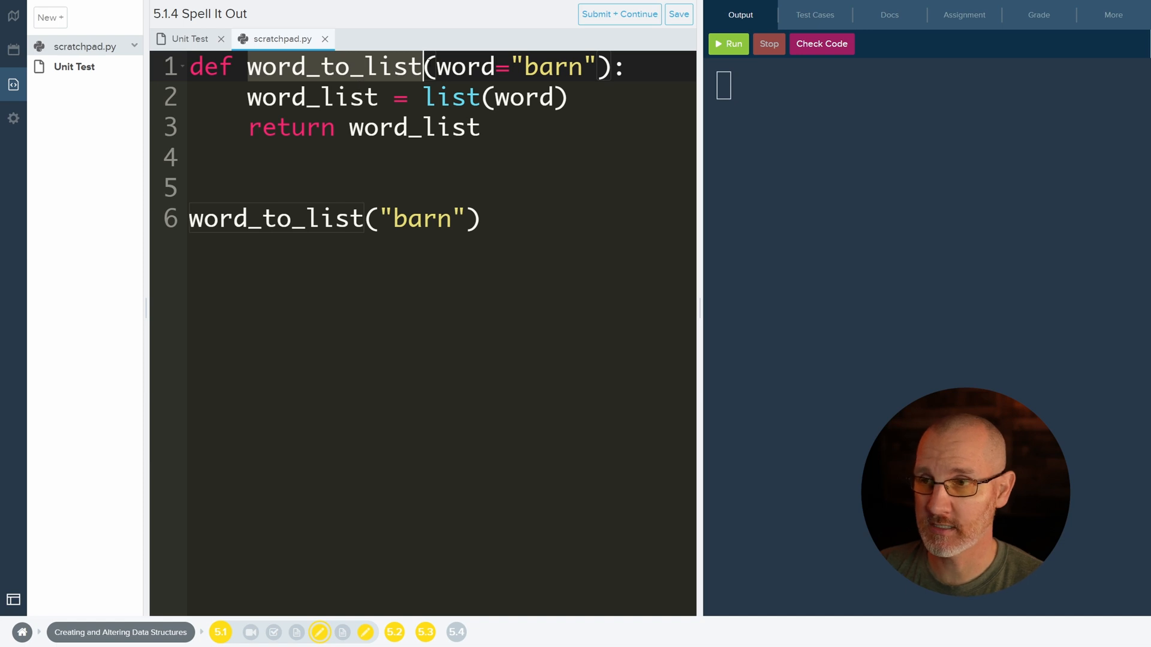
- Type the list literal ["b", "a", "r", "n"] on line 5
left_click(221, 218)
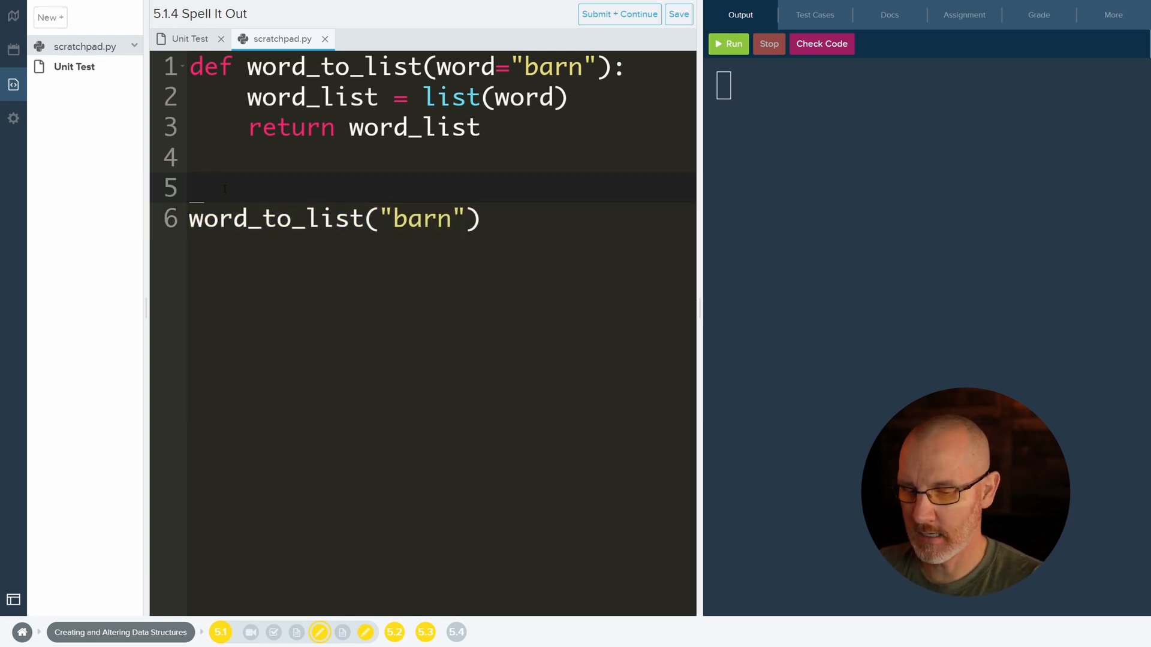
type("[\"b\"]")
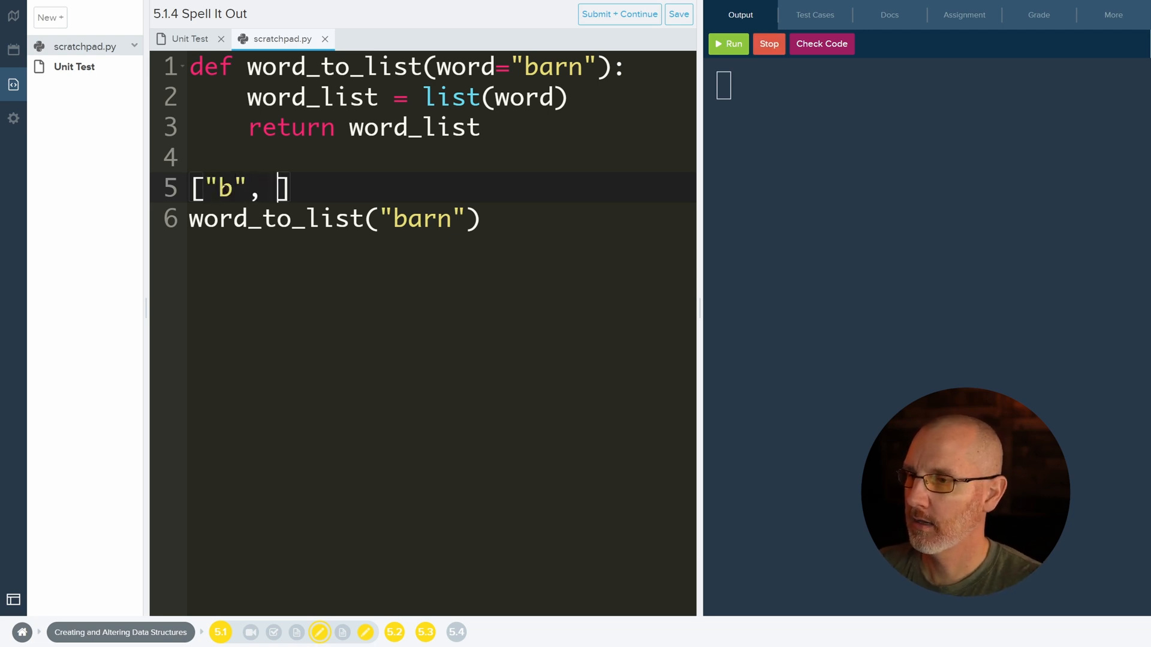
type("\"a\",")
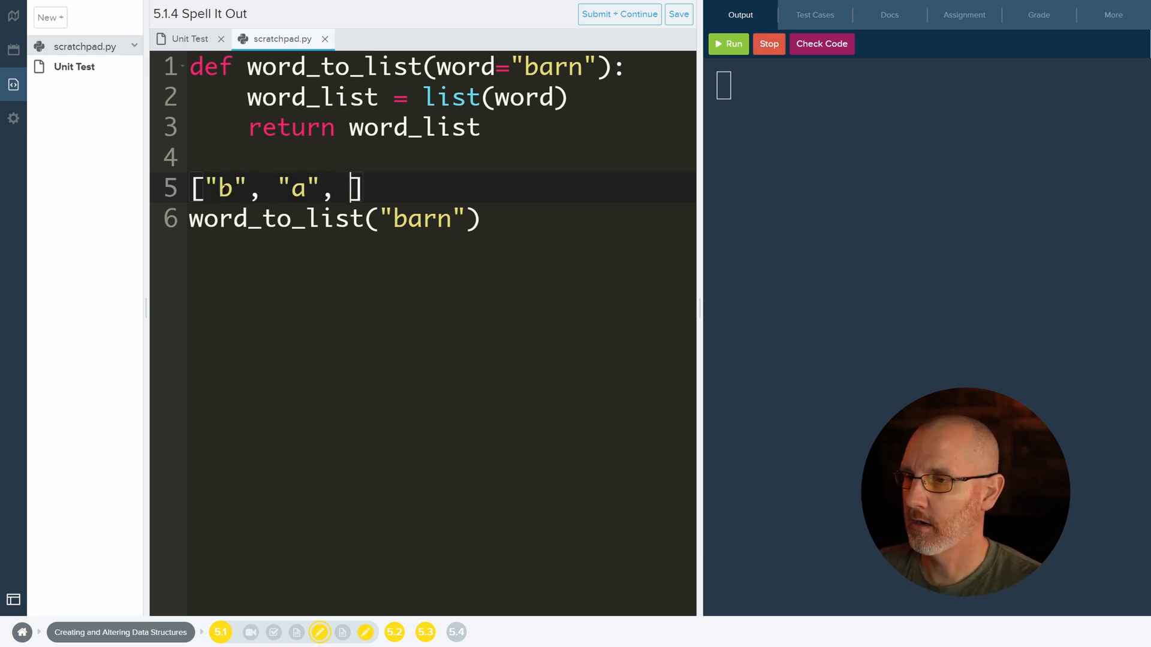
type("\"r\", \"n\"")
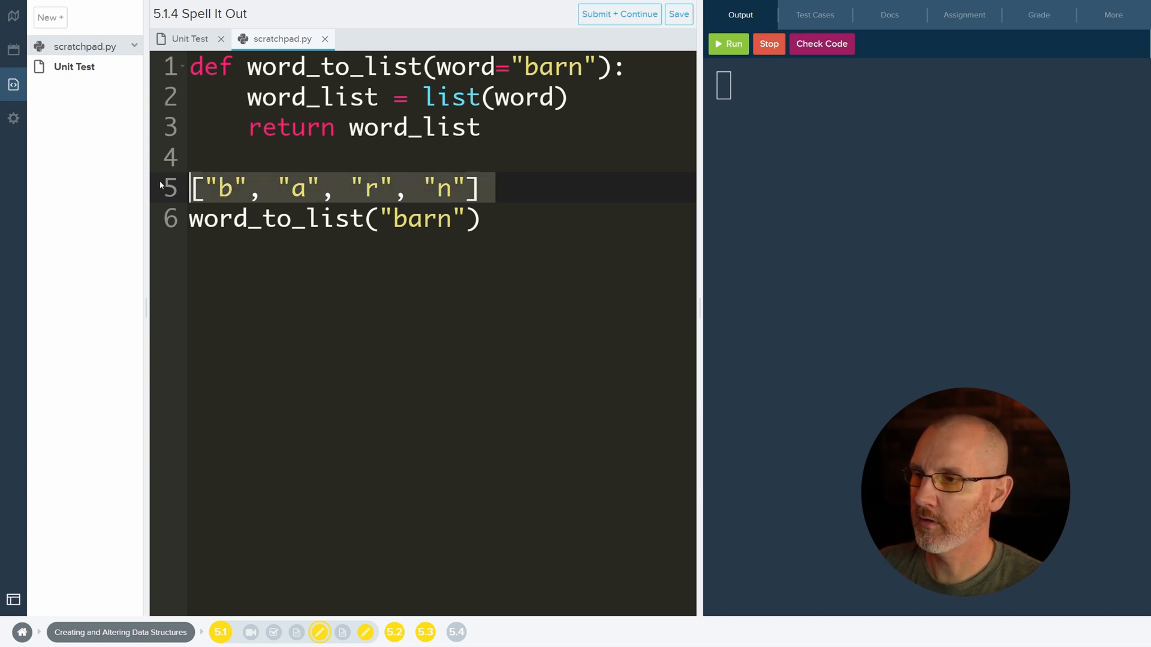
- Put the literal list in the return line and assign it to my_list on line 6
left_click(414, 127)
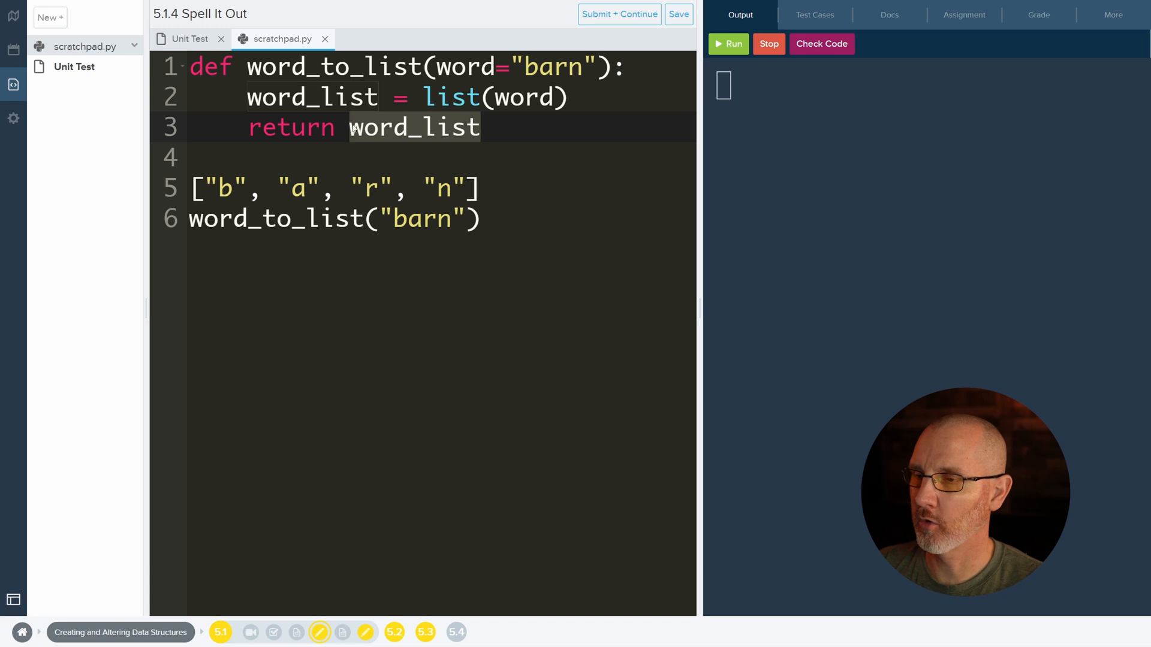
type("[\"b\", \"a\", \"r\", \"n\"]")
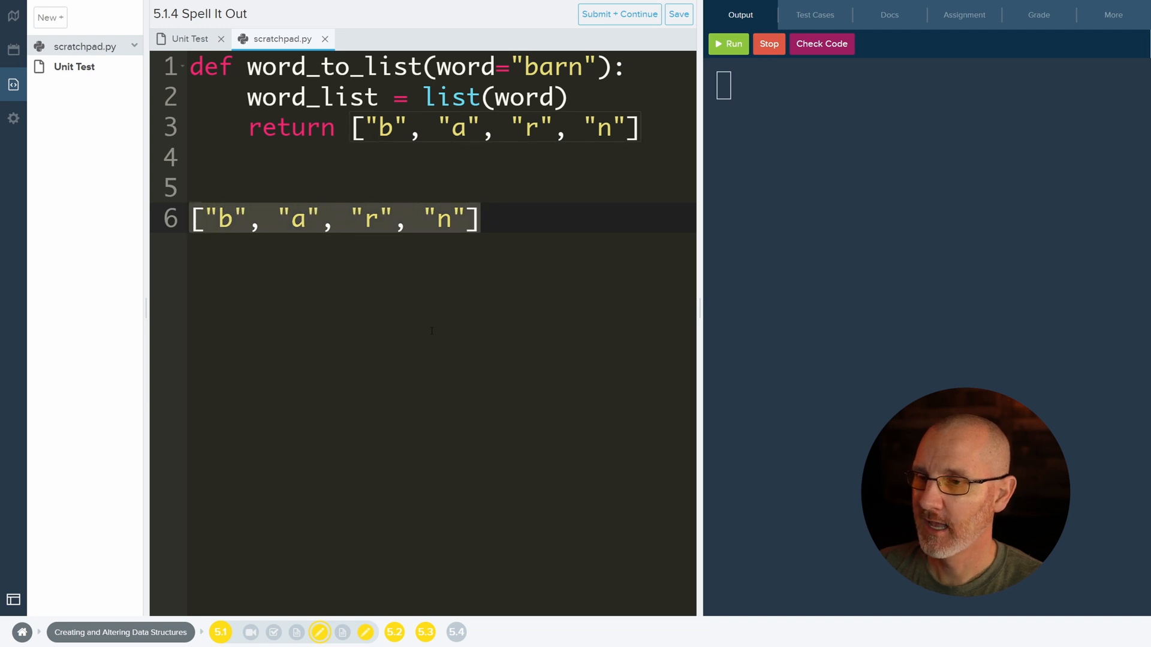
mouse_move(484, 279)
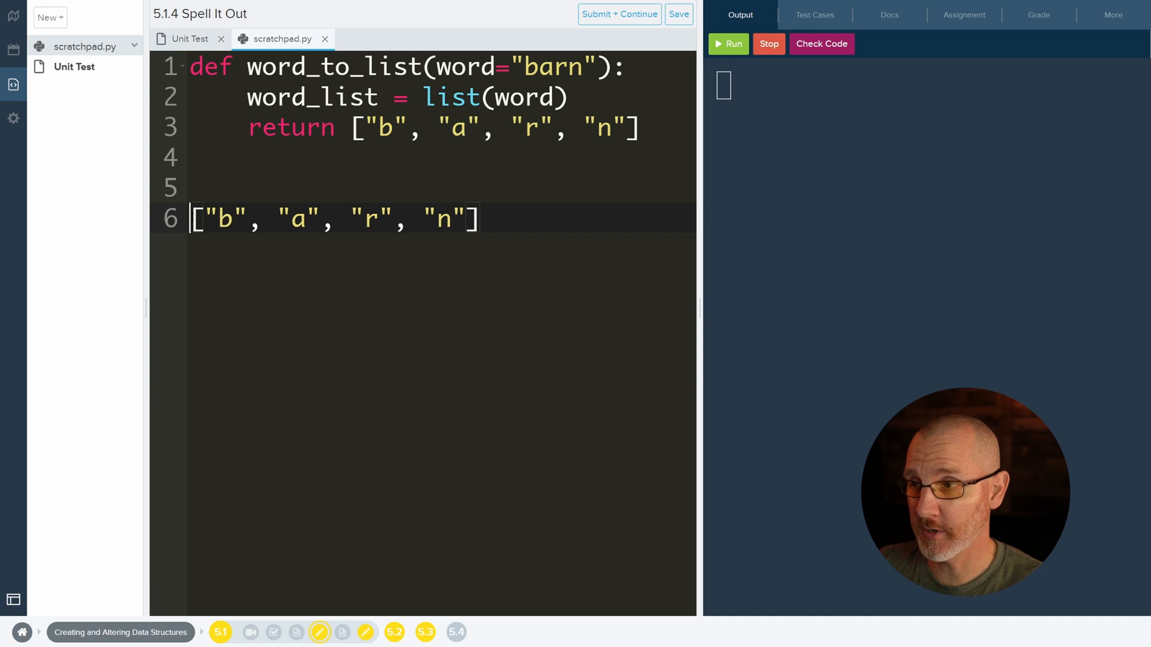
type("my_olist =")
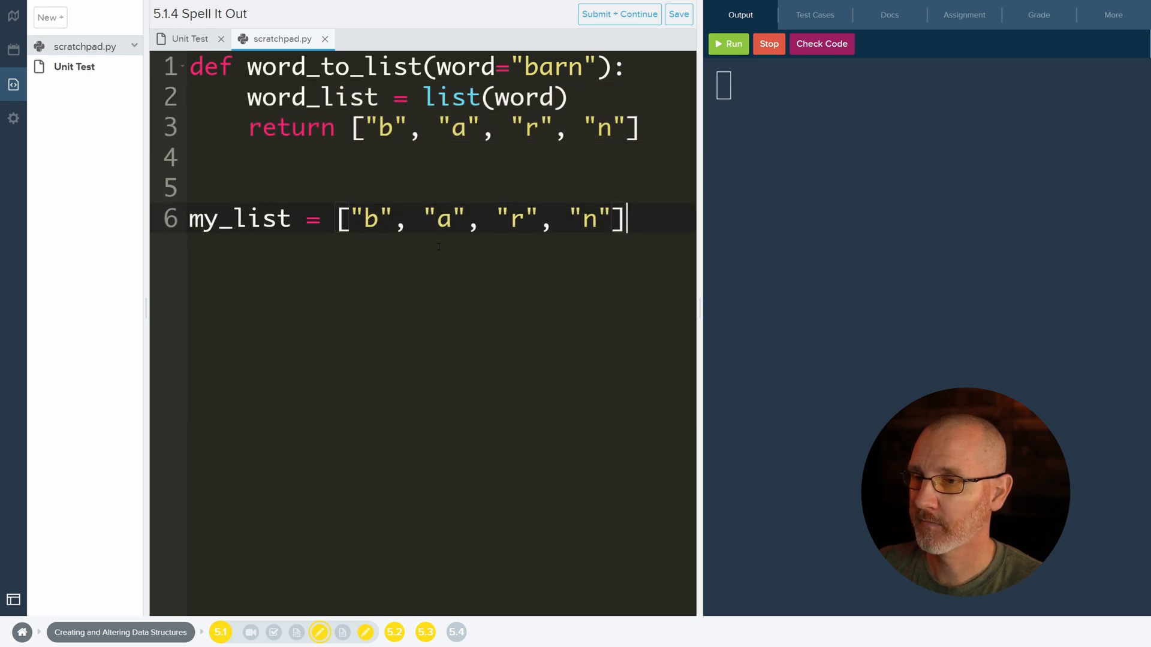
double_click(239, 219)
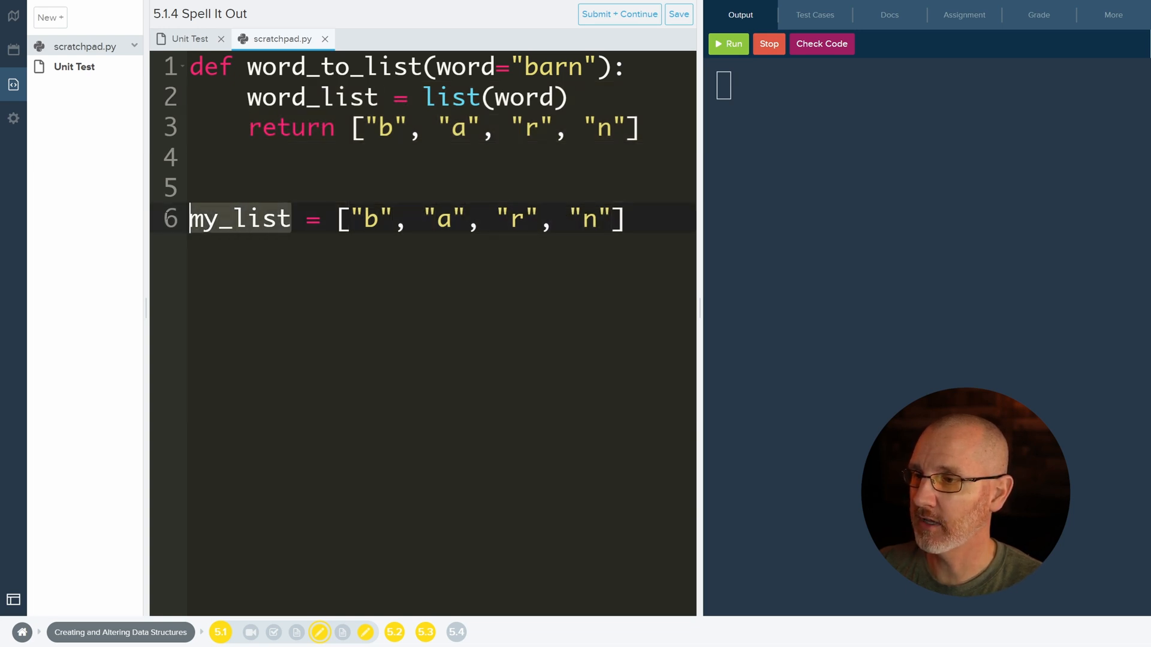
left_click(629, 218)
type("word_to_list(\"barn")
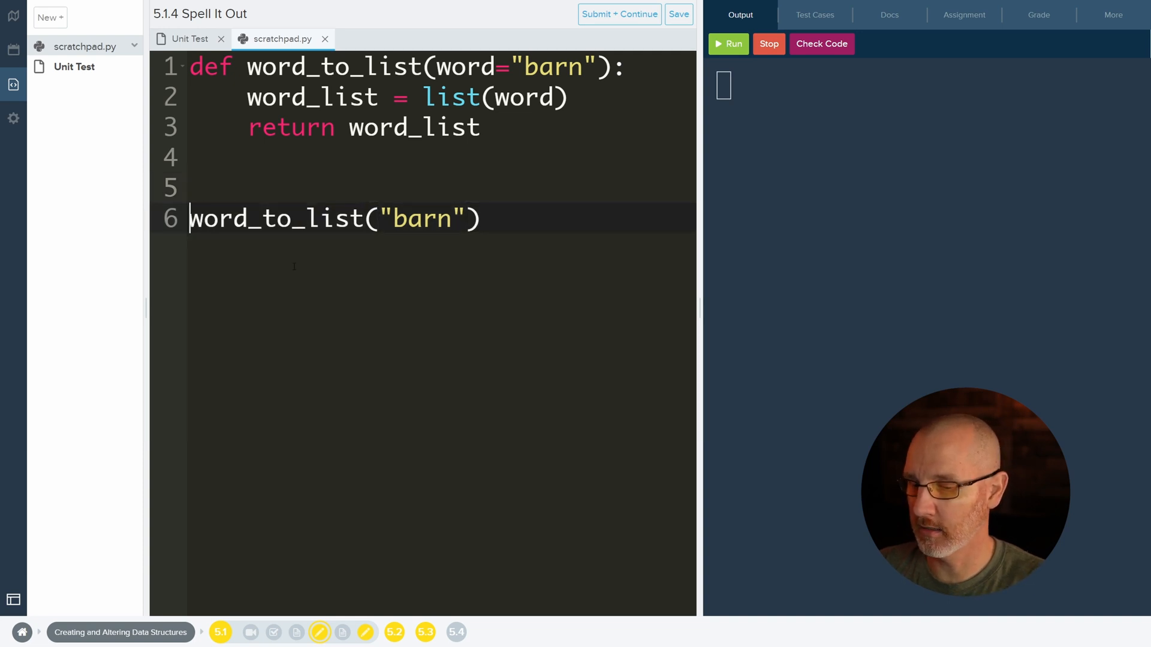
- Store word_to_list("barn") in my_list, add print(my_list), and run the program
type("my_list =")
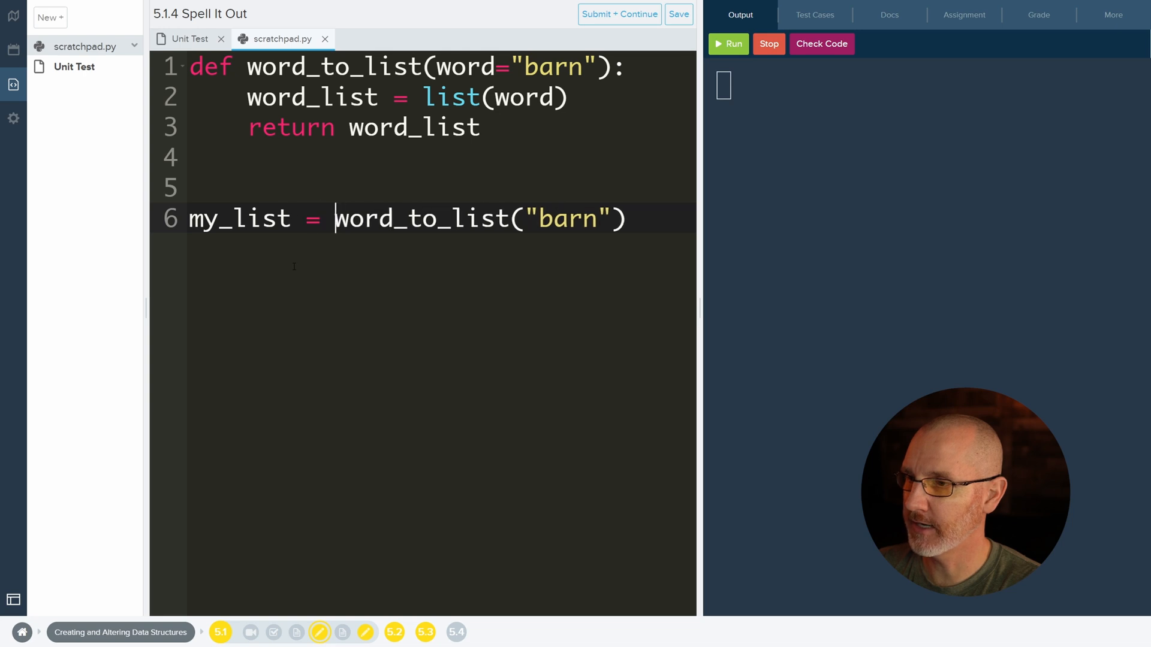
left_click(631, 219)
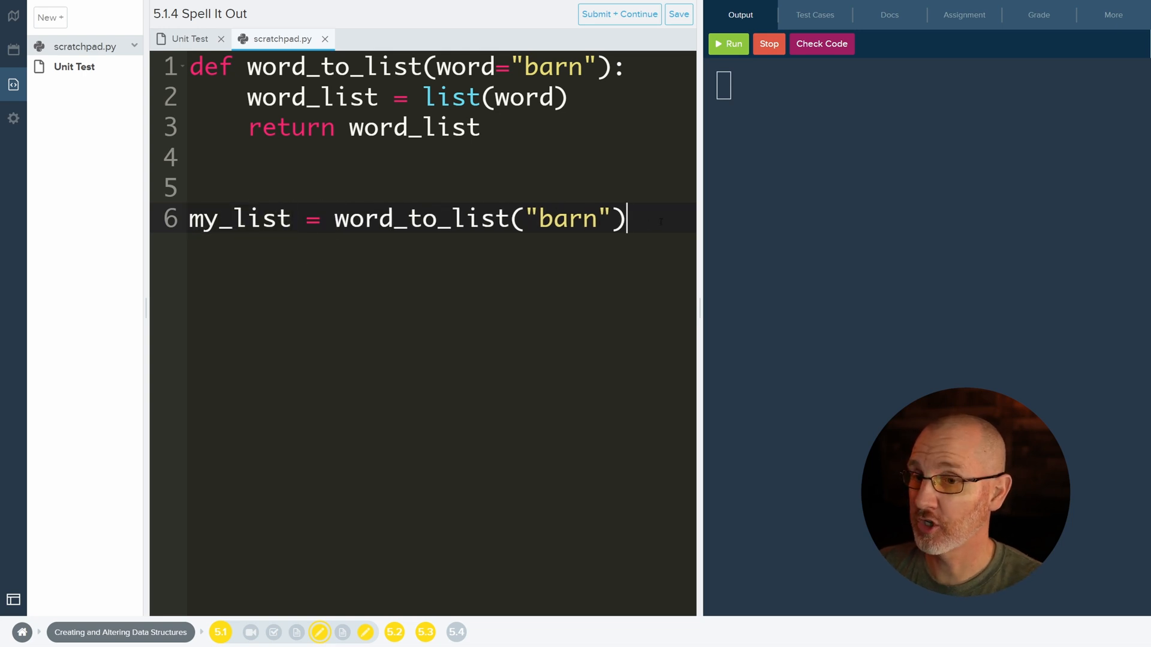
type("print(m")
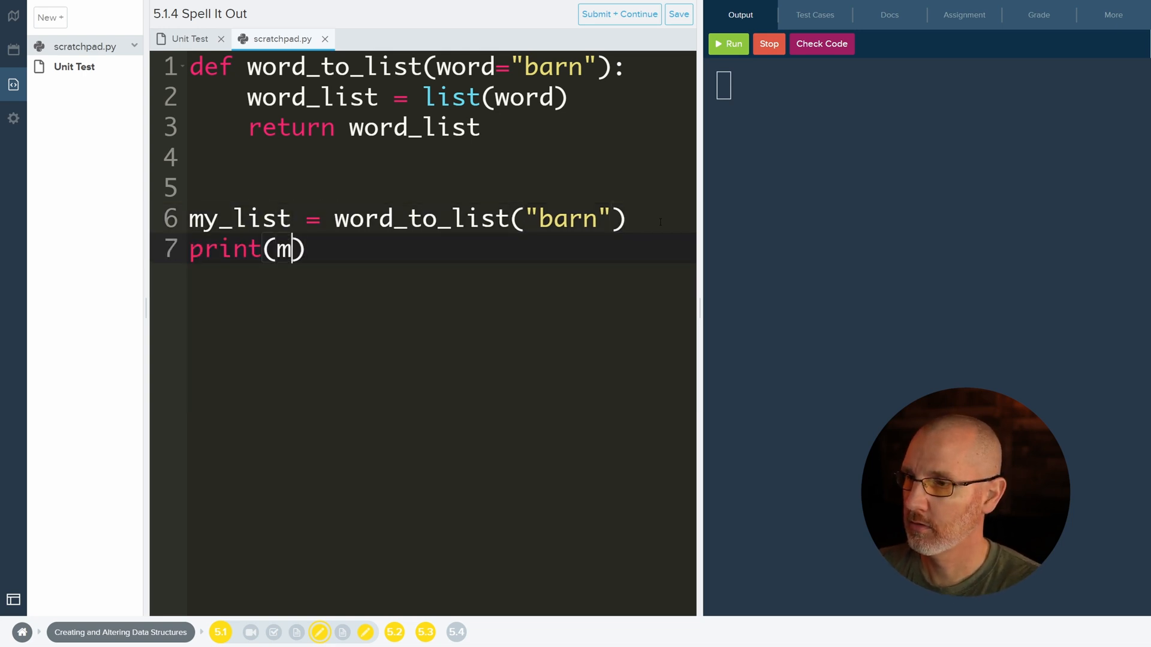
type("y_list")
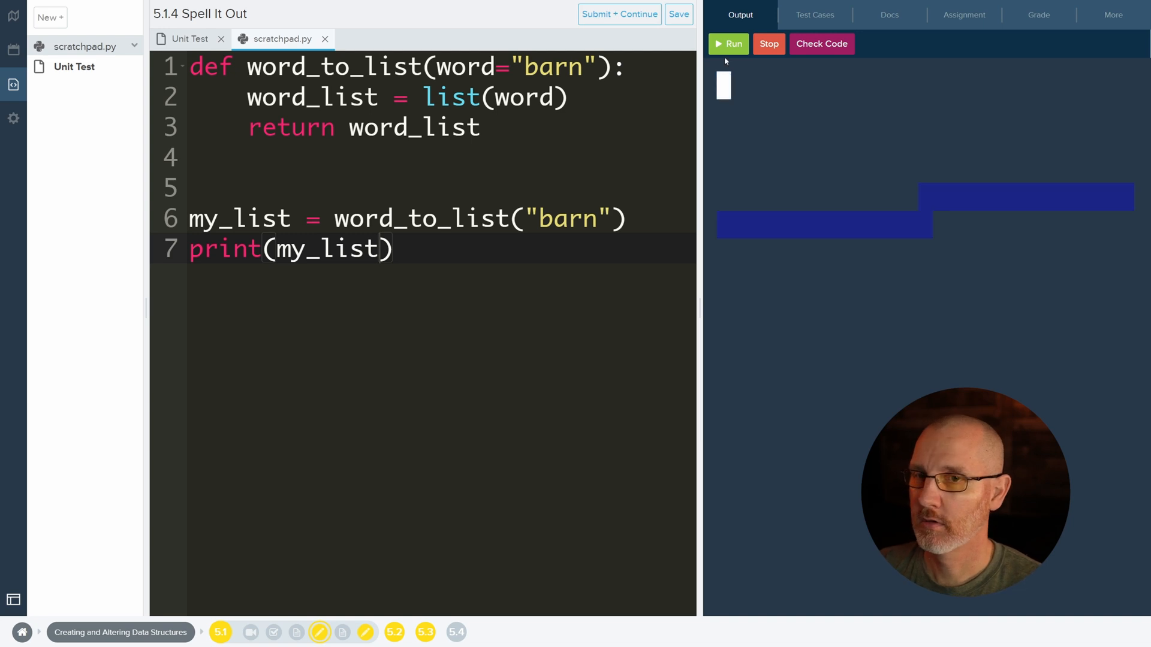
left_click(728, 44)
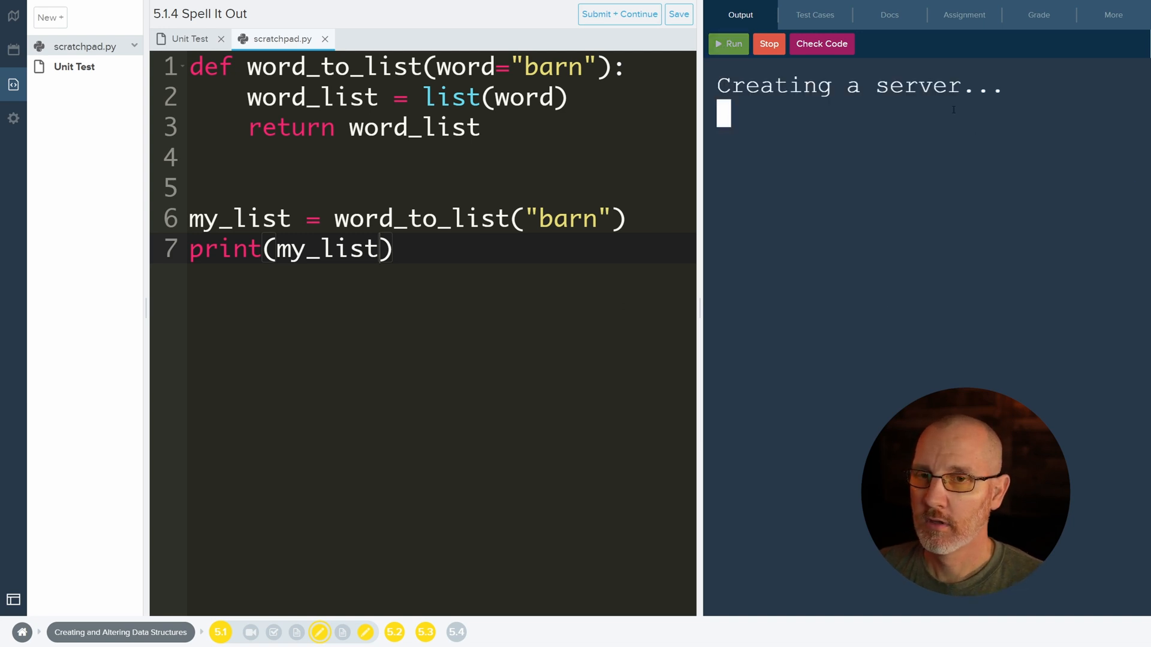
left_click(728, 44)
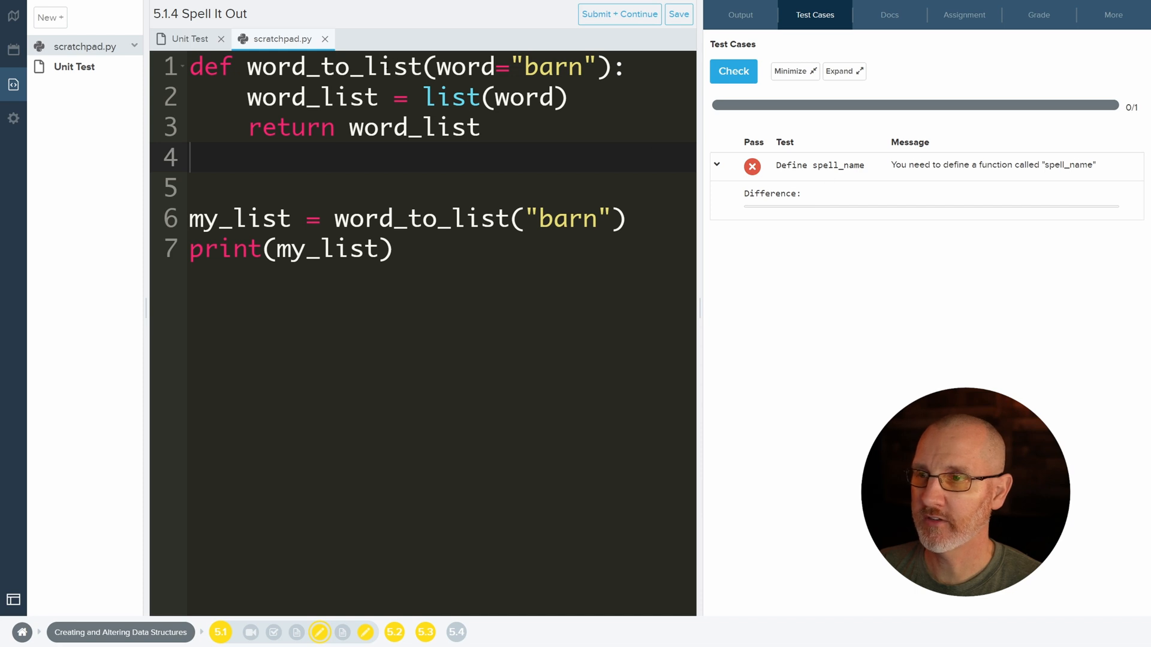
mouse_move(769, 118)
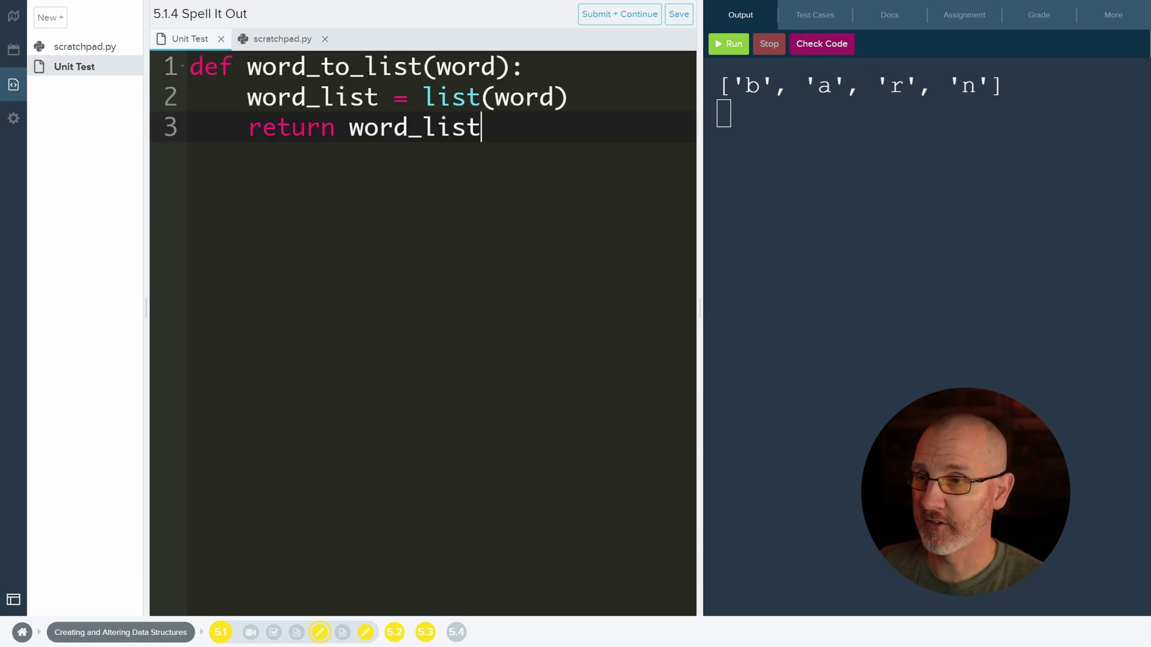
left_click(282, 38)
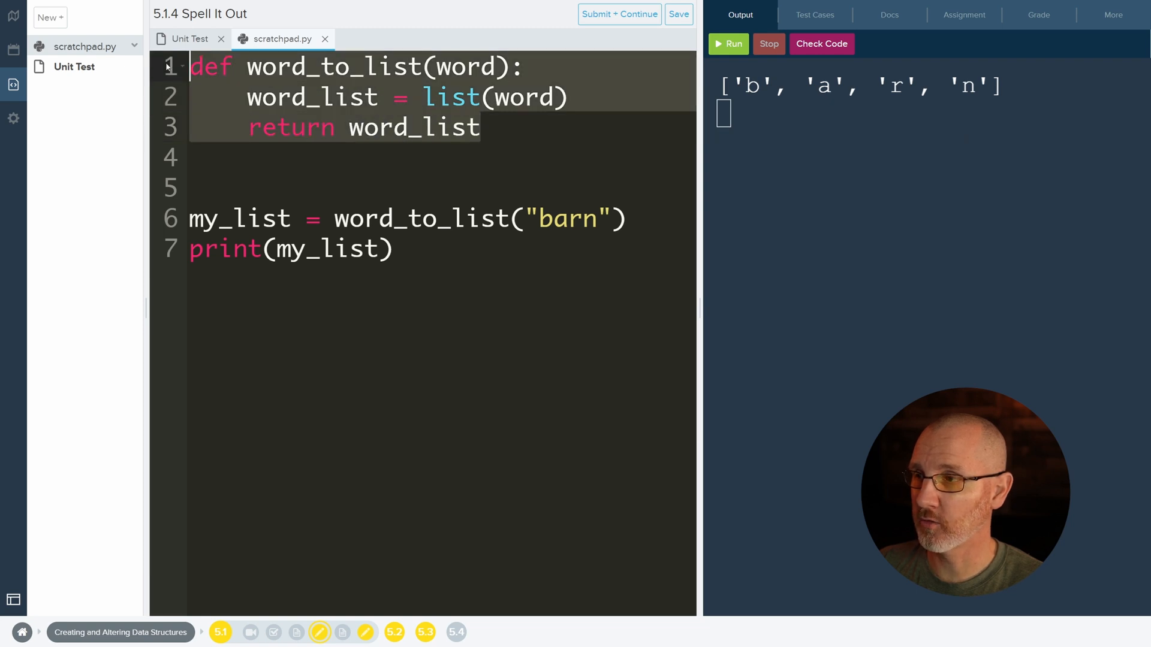
left_click(190, 39)
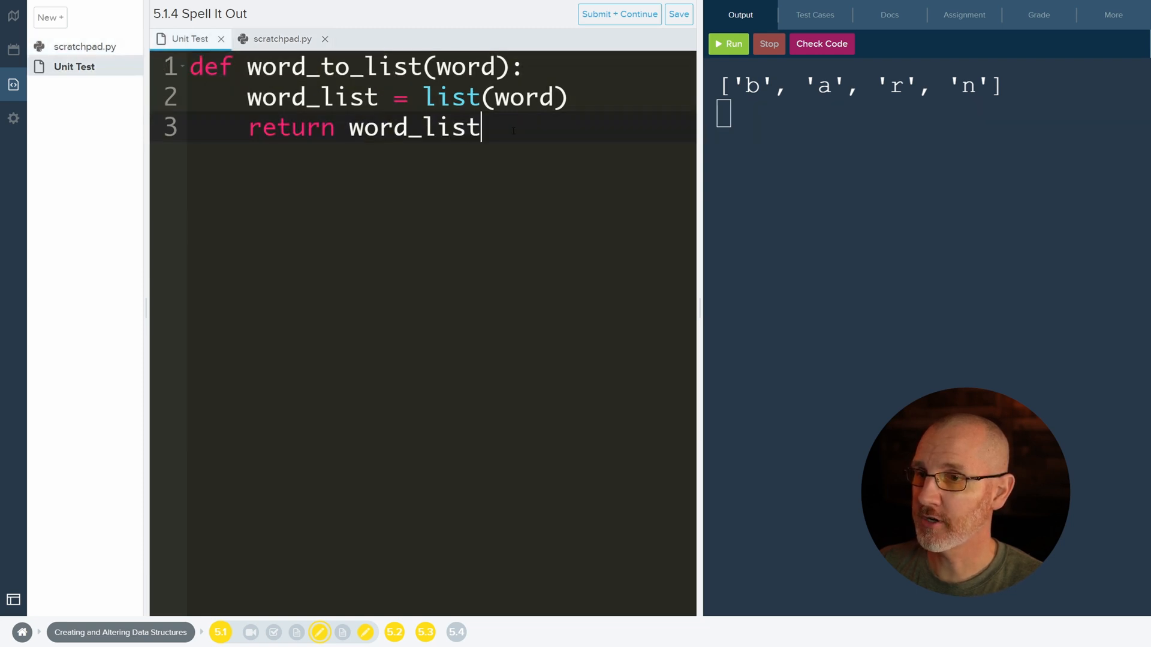